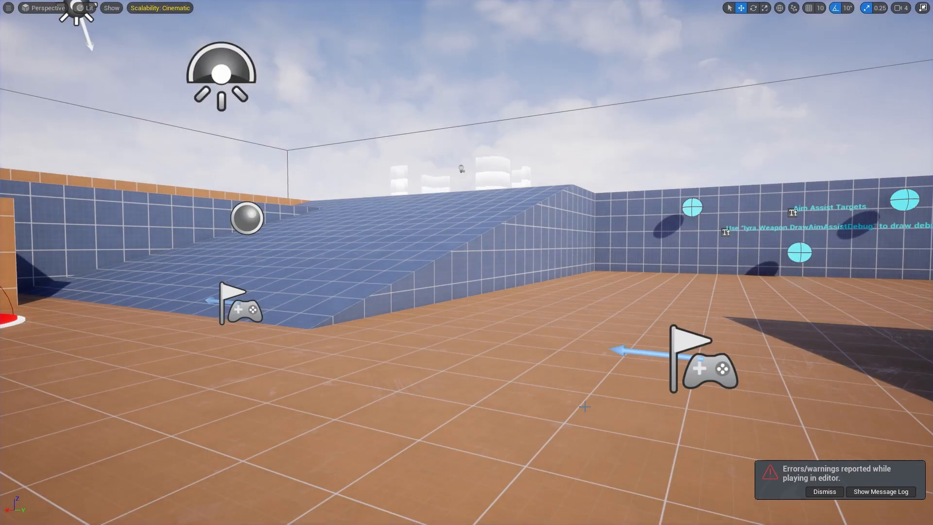
Step: Navigate to Content/_Assets/Retarget and open the BaseAnimLayerBP folder in Content Browser 2
{"action": "left_click", "coordinate": [238, 304]}
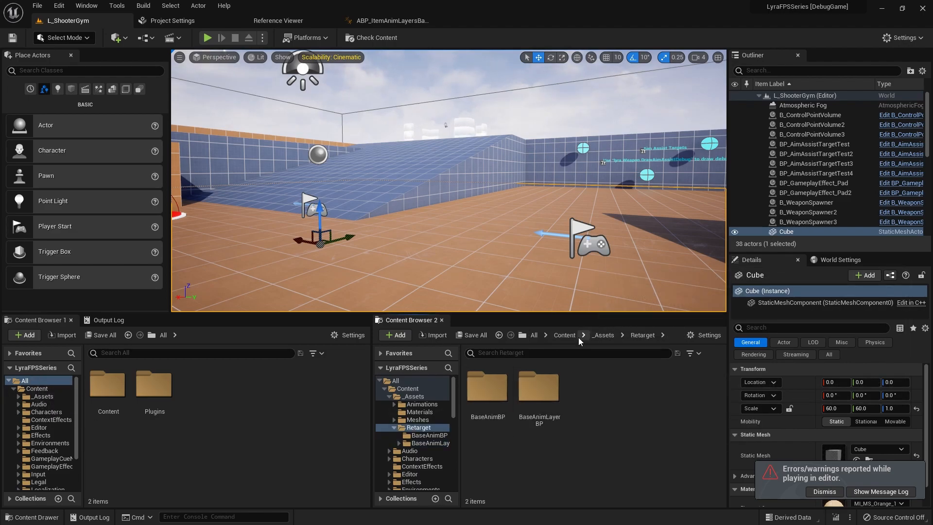
{"action": "double_click", "coordinate": [538, 386]}
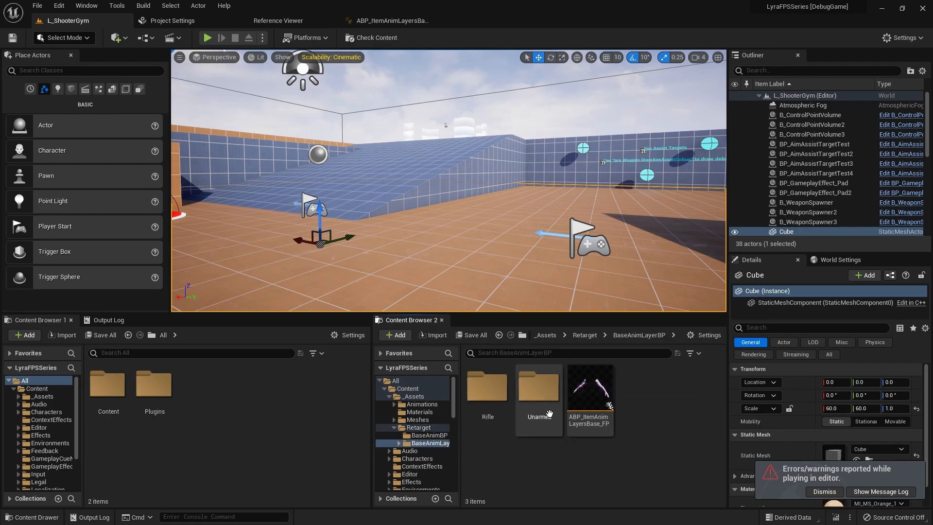
{"action": "mouse_move", "coordinate": [590, 398]}
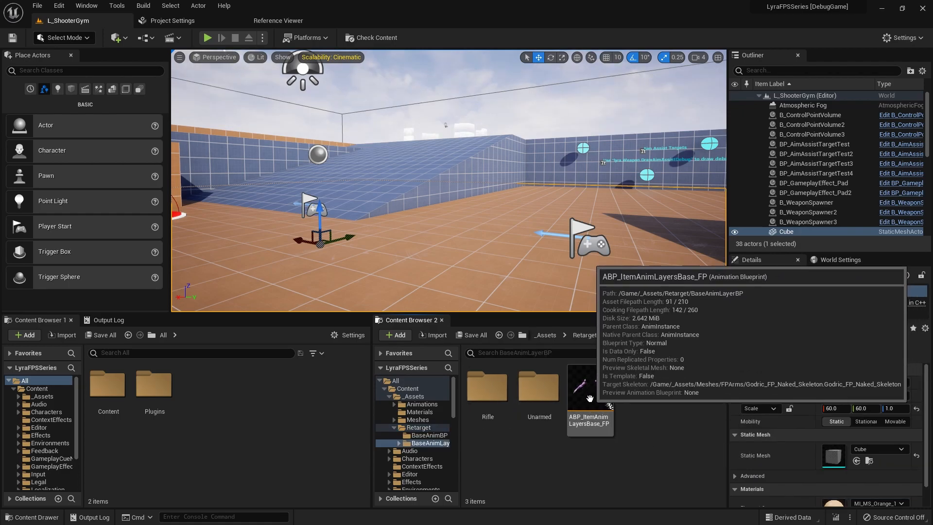
Step: In ABP_ItemAnimLayersBase_FP, set the VB Sight Transform bone Alpha to 0, then go back to L_ShooterGym
{"action": "left_click", "coordinate": [590, 387]}
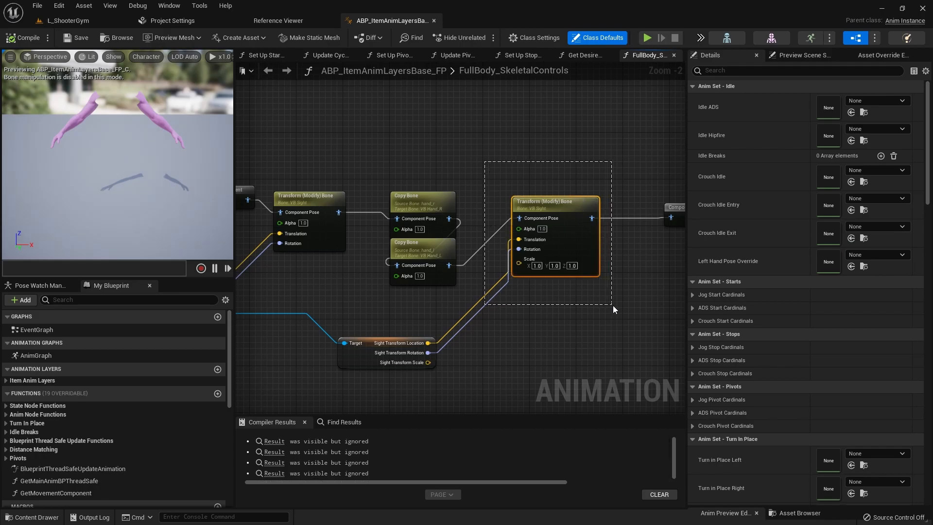
{"action": "left_click", "coordinate": [555, 202]}
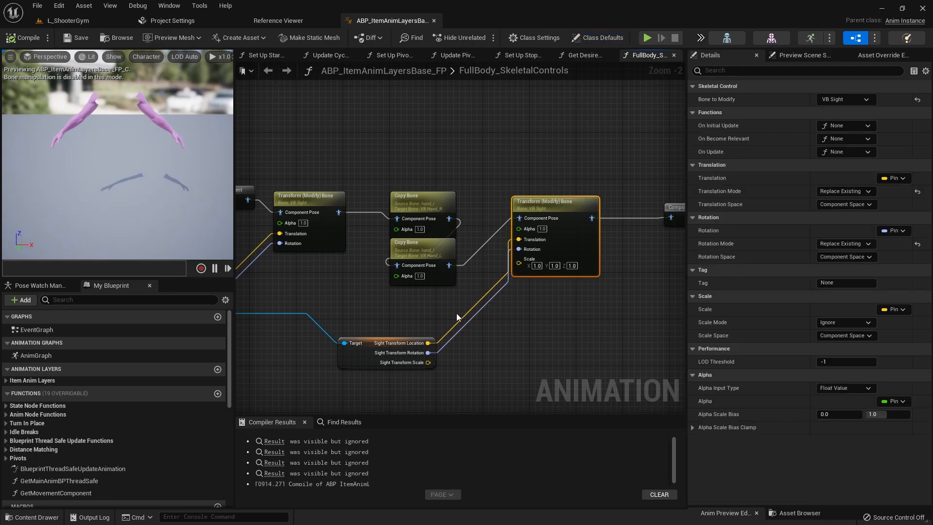
{"action": "mouse_move", "coordinate": [510, 205]}
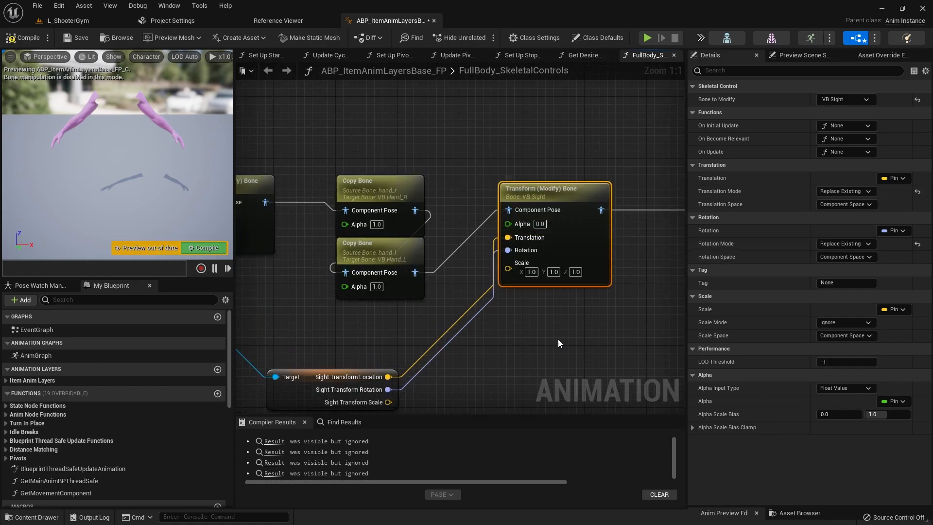
{"action": "left_click", "coordinate": [63, 20]}
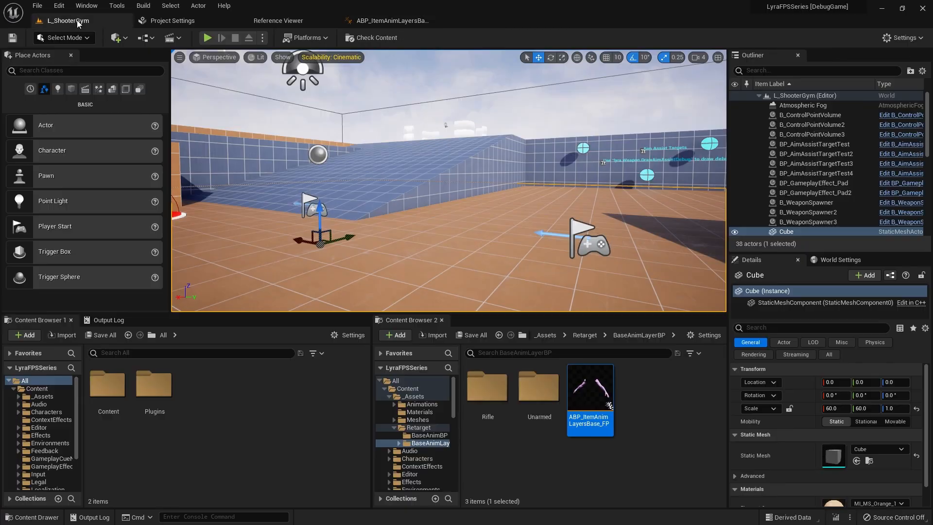
{"action": "left_click", "coordinate": [207, 38]}
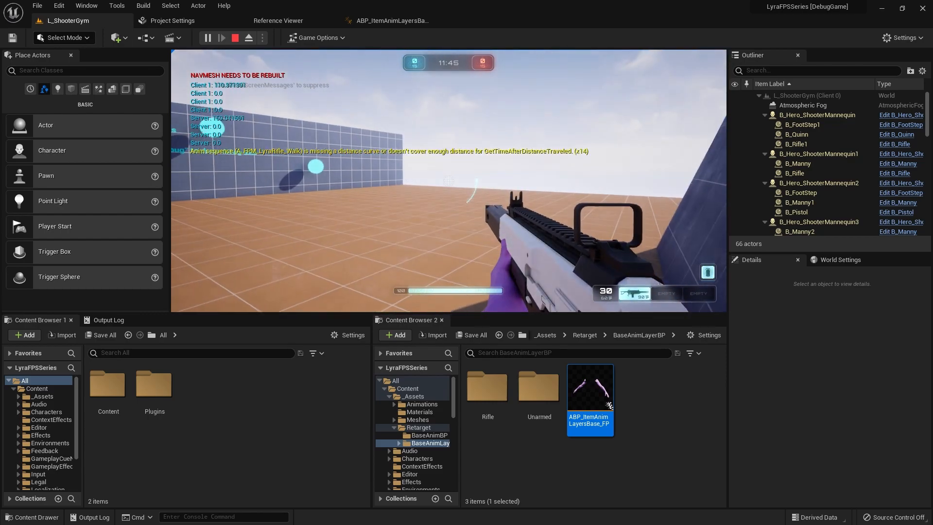
{"action": "left_click", "coordinate": [234, 37]}
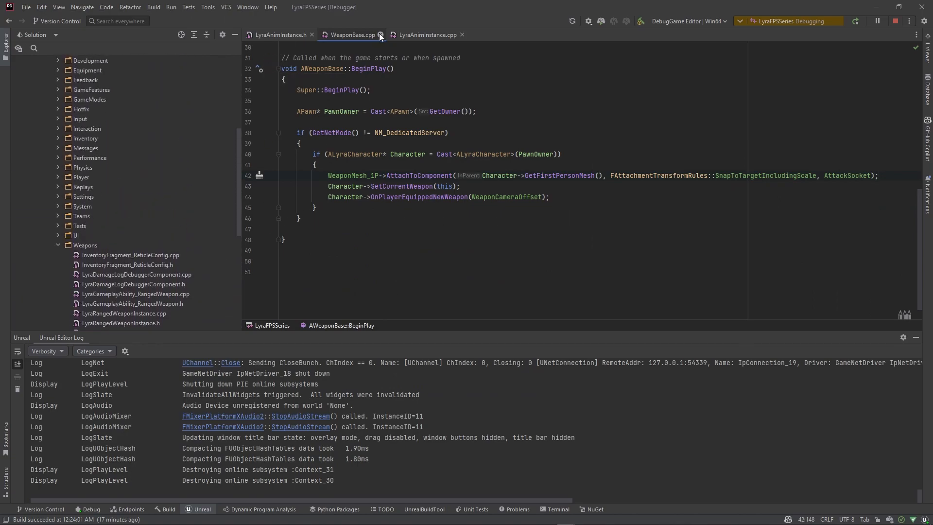
Step: Declare 'bool bInterpAiming = false;' in the private section below FinalizeWeaponSync
{"action": "left_click", "coordinate": [381, 34]}
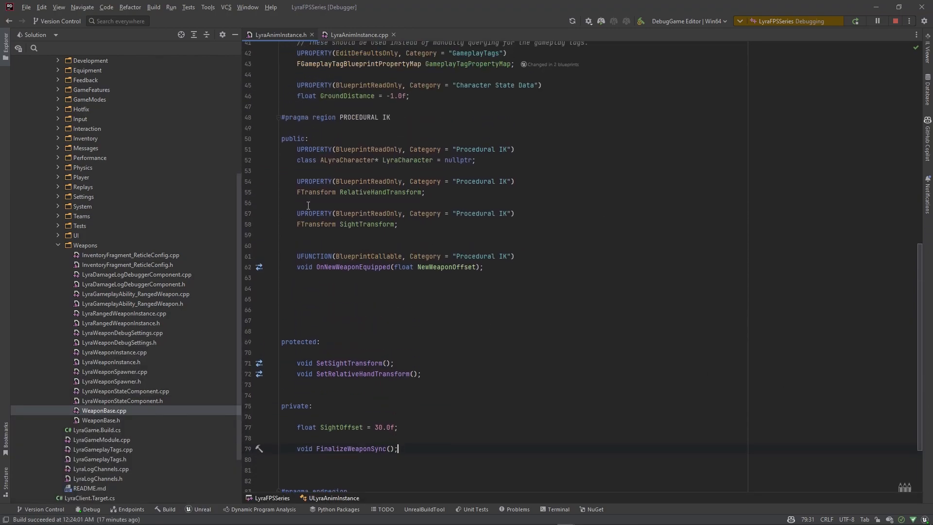
{"action": "scroll", "scroll_direction": "down", "scroll_amount": 3}
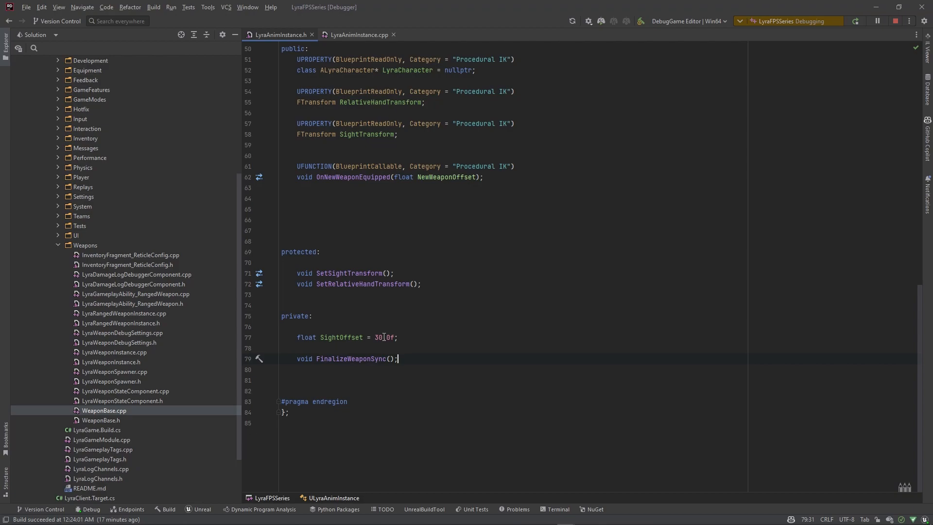
{"action": "mouse_move", "coordinate": [418, 359]}
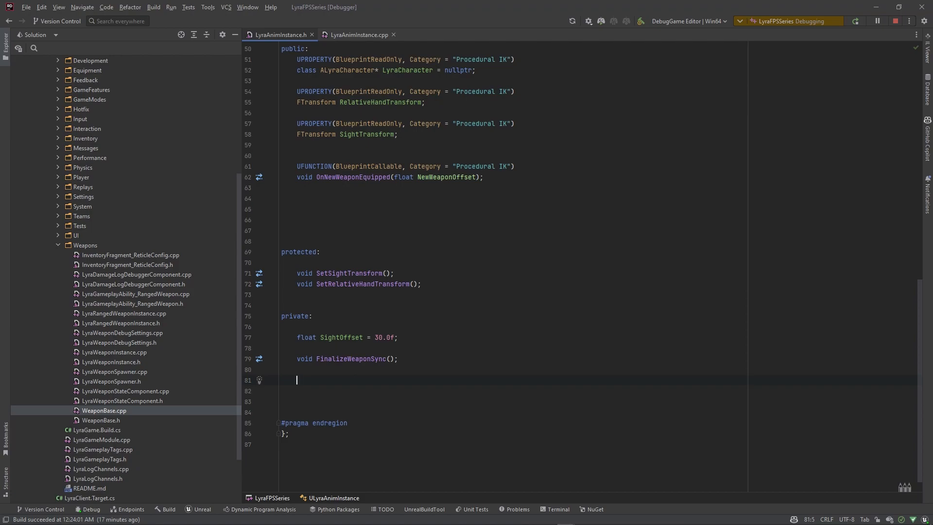
{"action": "type", "text": "bo"}
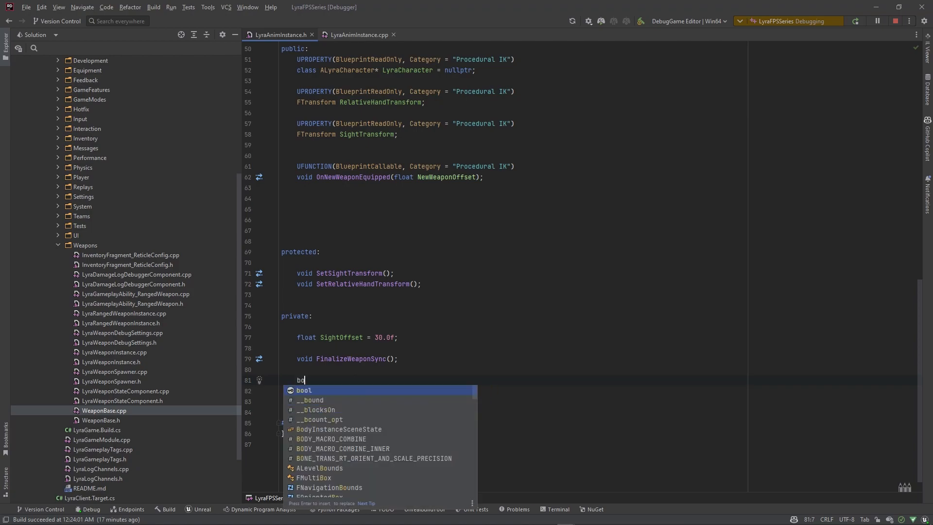
{"action": "type", "text": "ool bI"}
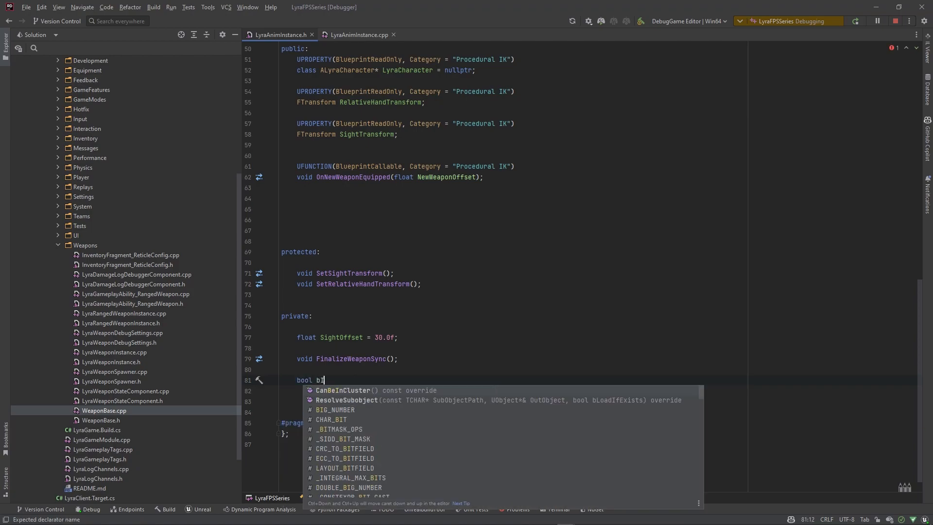
{"action": "type", "text": "InterpAi"}
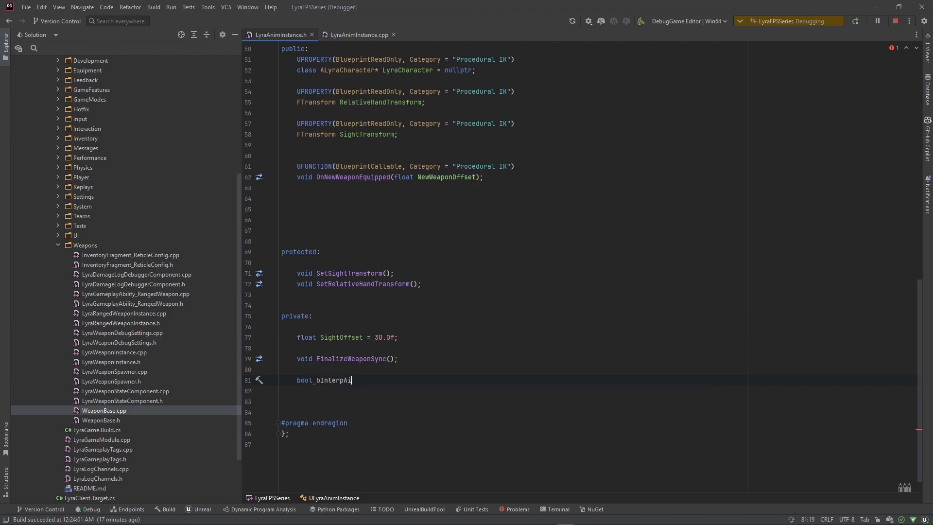
{"action": "type", "text": "ming;"}
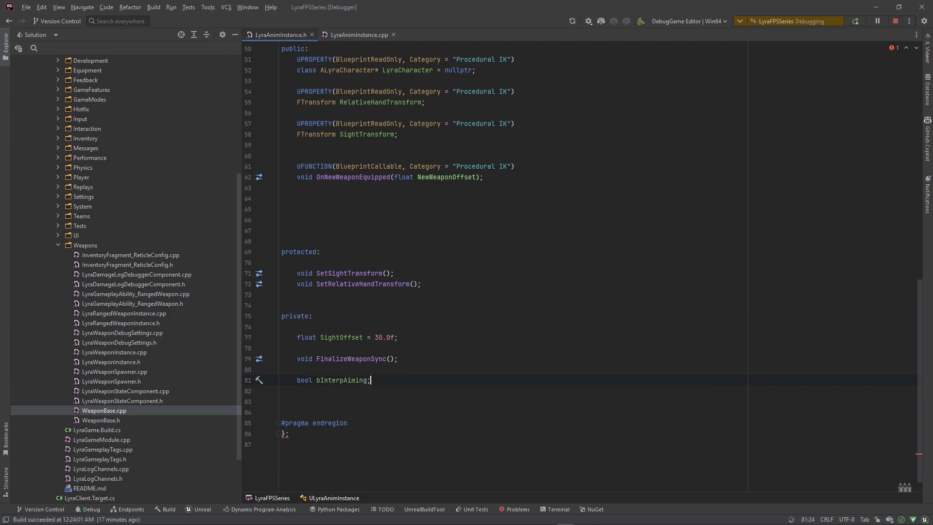
{"action": "type", "text": "= fa"}
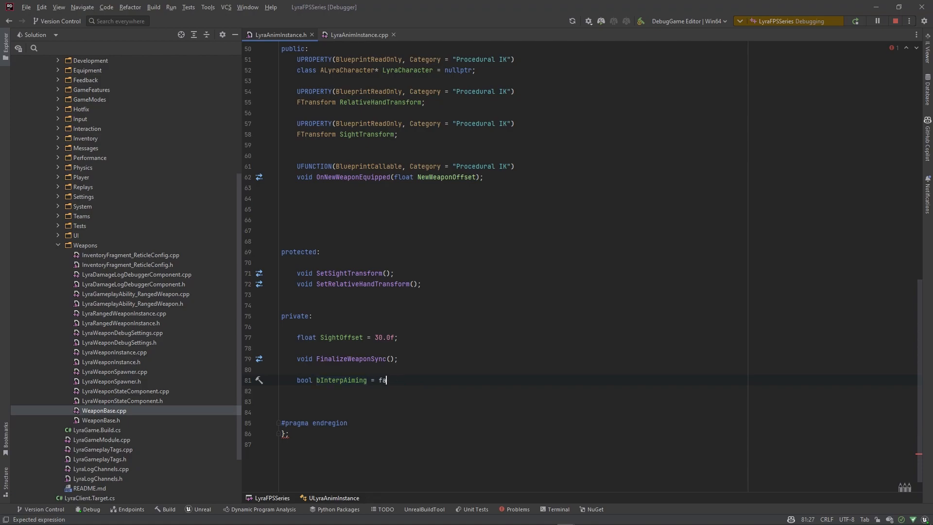
{"action": "type", "text": "lse;"}
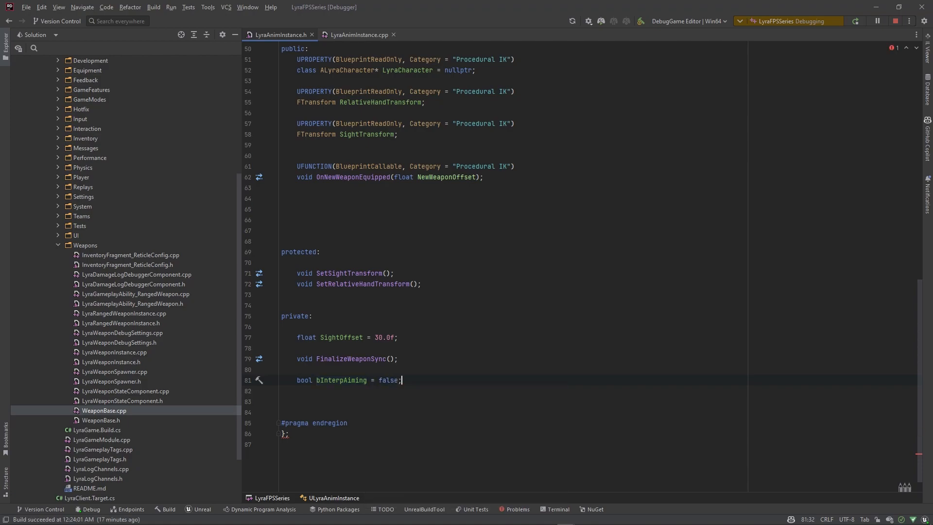
{"action": "scroll", "scroll_direction": "up", "scroll_amount": 3}
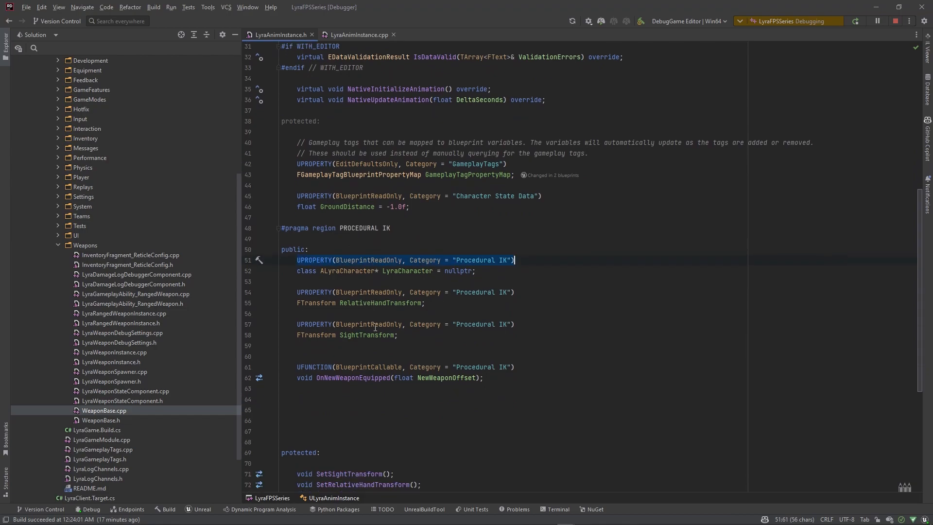
Step: Add a BlueprintReadOnly float AimAlpha = 0.0f in the Procedural IK category
{"action": "scroll", "scroll_direction": "down", "scroll_amount": 3}
{"action": "type", "text": "float"}
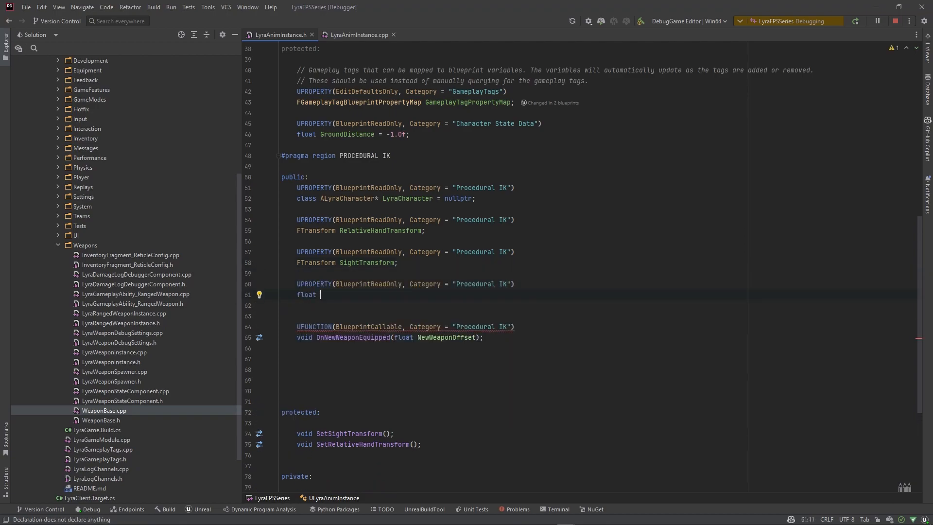
{"action": "type", "text": "Aim"}
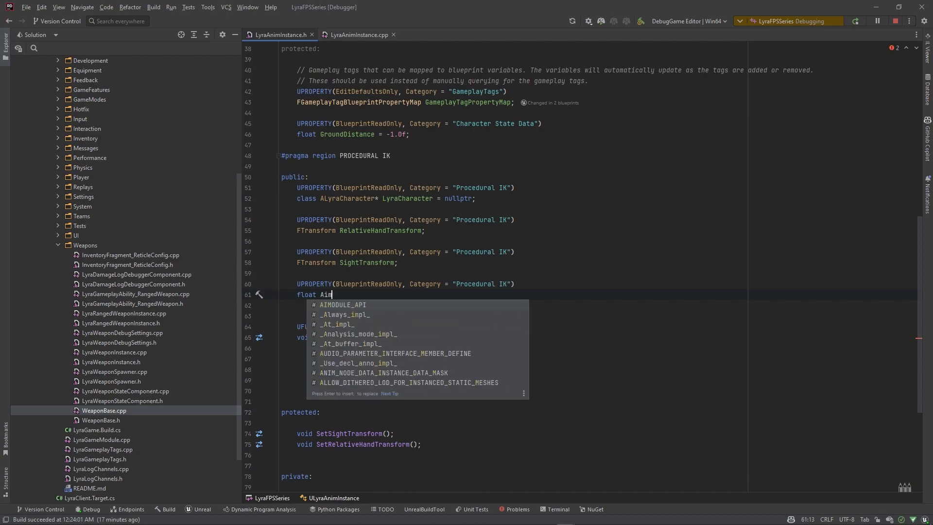
{"action": "type", "text": "Alpha = 0.0f;"}
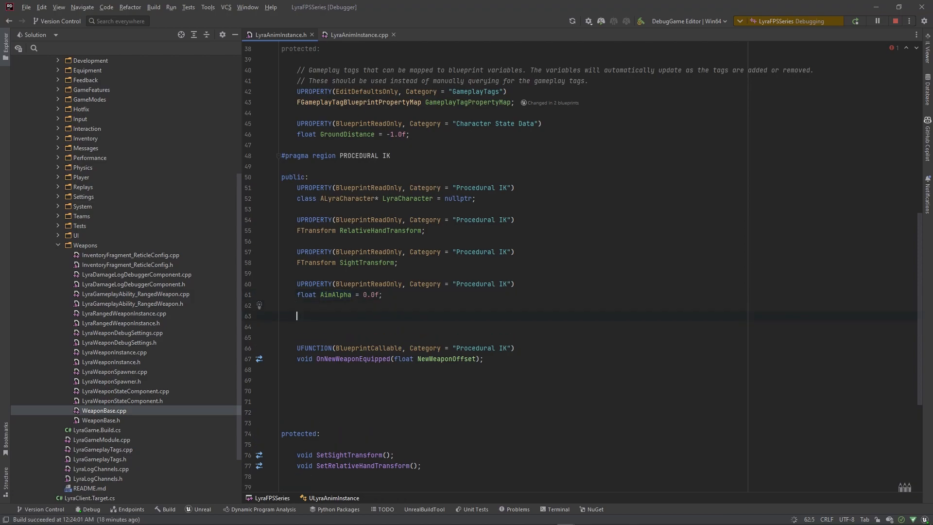
{"action": "type", "text": "UPROPERTY(BlueprintReadOnly, Category = \"Procedural IK\")"}
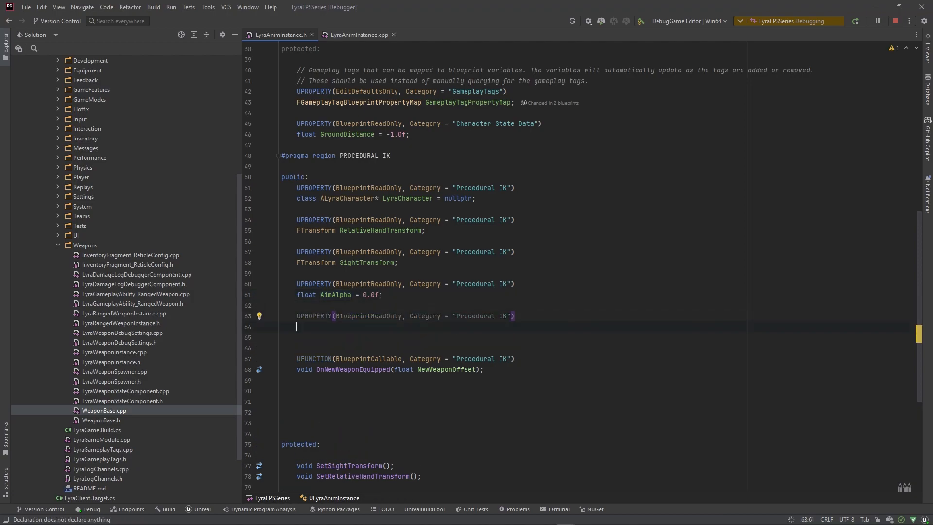
{"action": "type", "text": "b"}
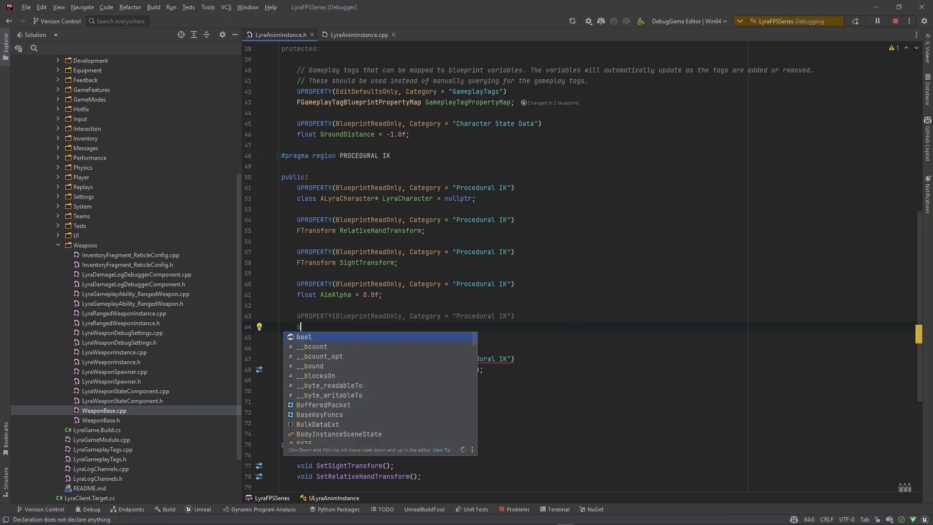
{"action": "type", "text": "float AimOffset = 0.0f;"}
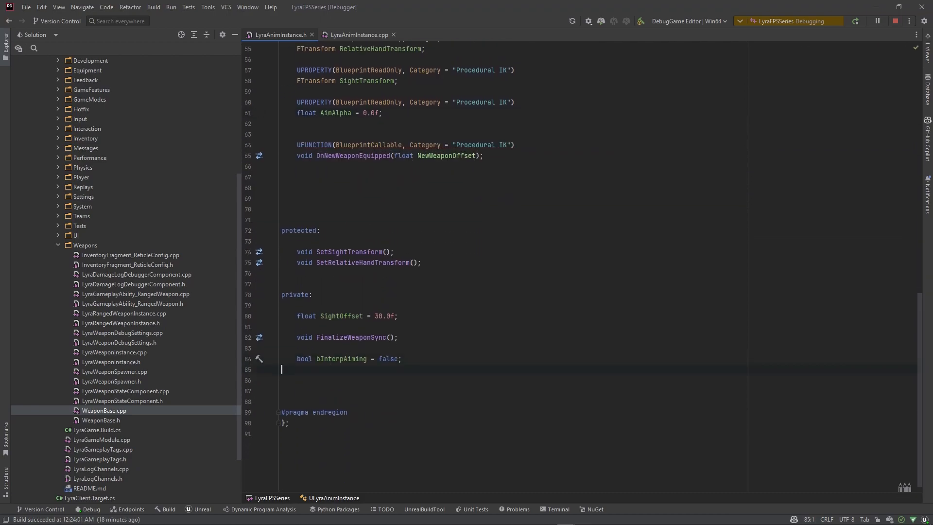
Step: Declare a private 'bool bIsAiming = false;' flag
{"action": "type", "text": "bool"}
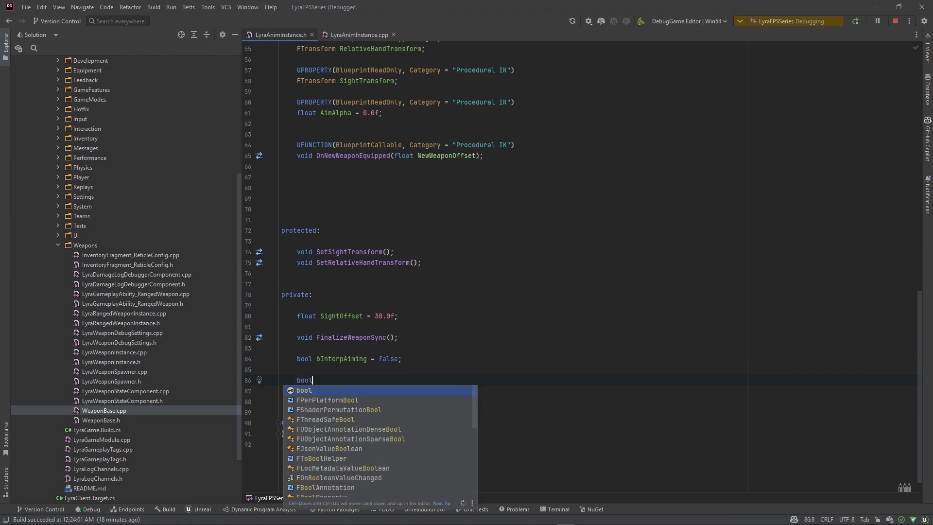
{"action": "type", "text": "bIsAi"}
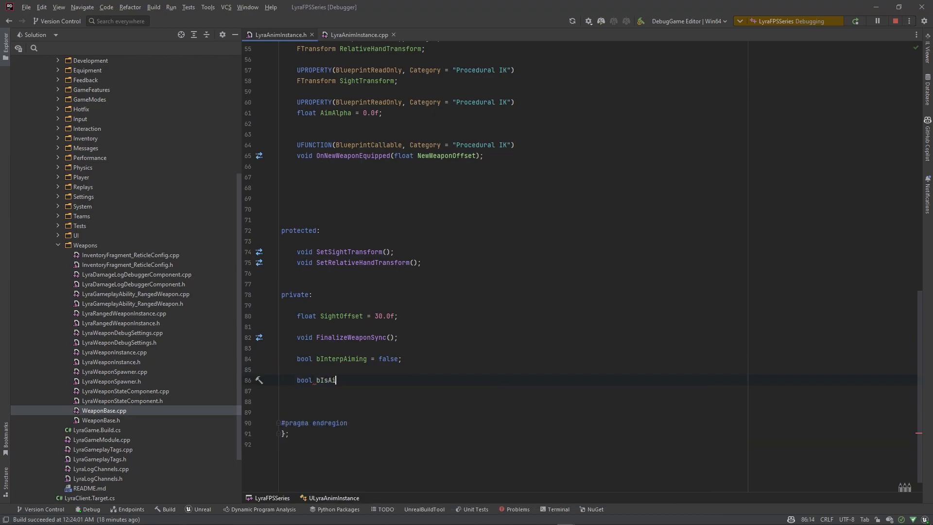
{"action": "type", "text": "iming = f"}
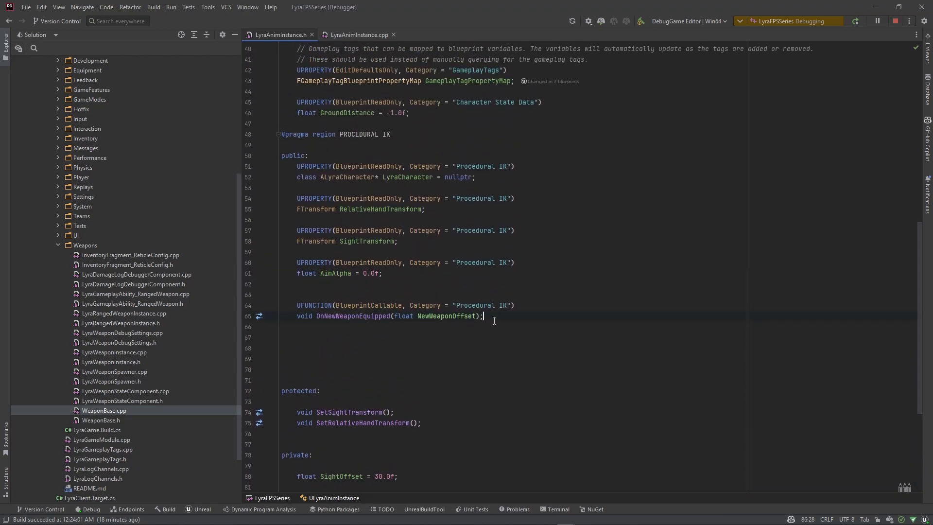
Step: Declare UFUNCTION(BlueprintCallable) void SetIsAiming(bool bIsAiming) and generate its .cpp definition
{"action": "type", "text": "u"}
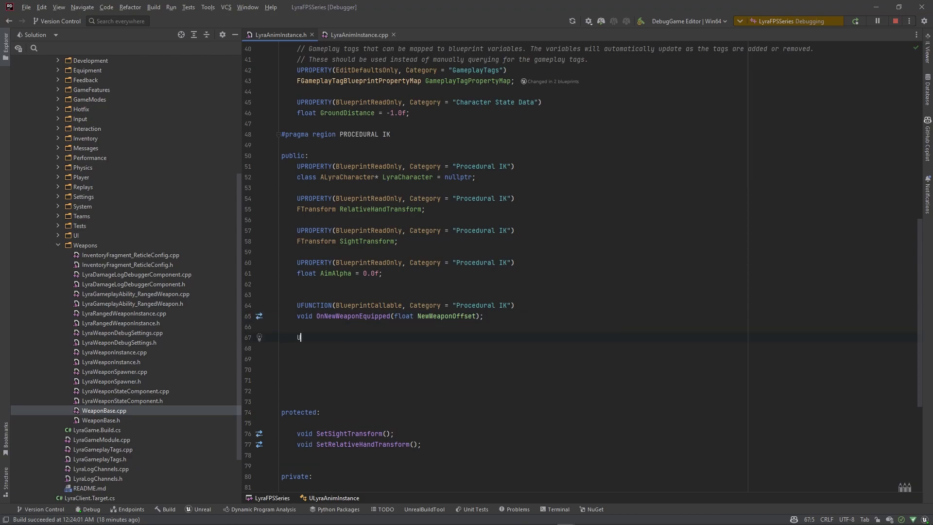
{"action": "type", "text": "UFUNCTION()"}
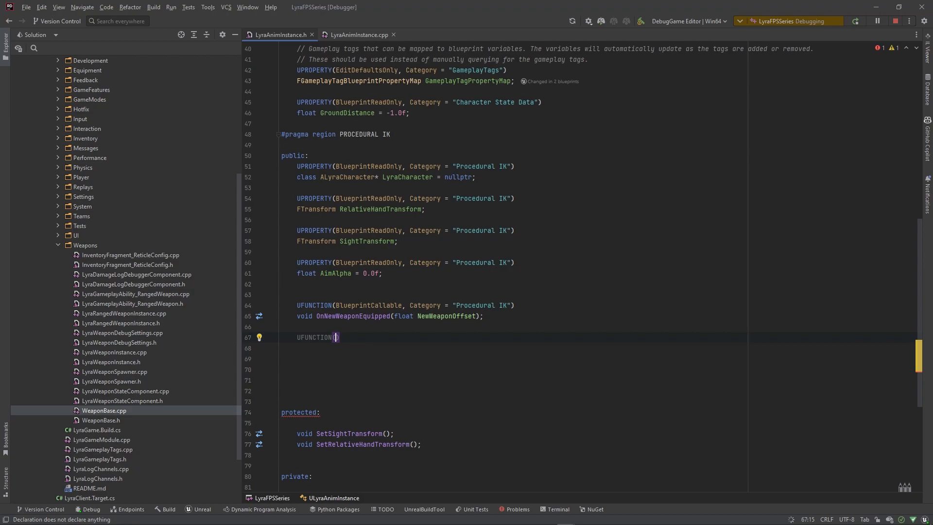
{"action": "type", "text": "BlueprintCallable, Category = \"Procedural IK"}
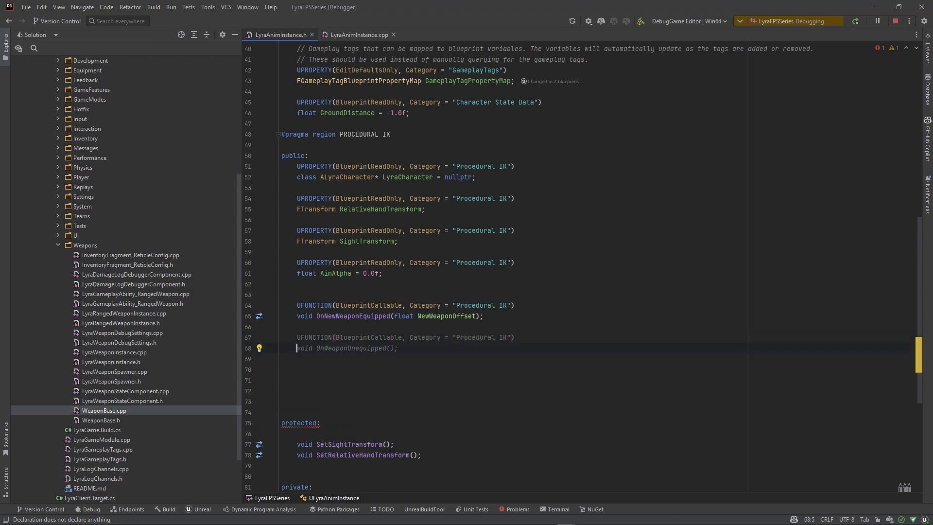
{"action": "type", "text": "SetIsAiming(bool bIsAiming);"}
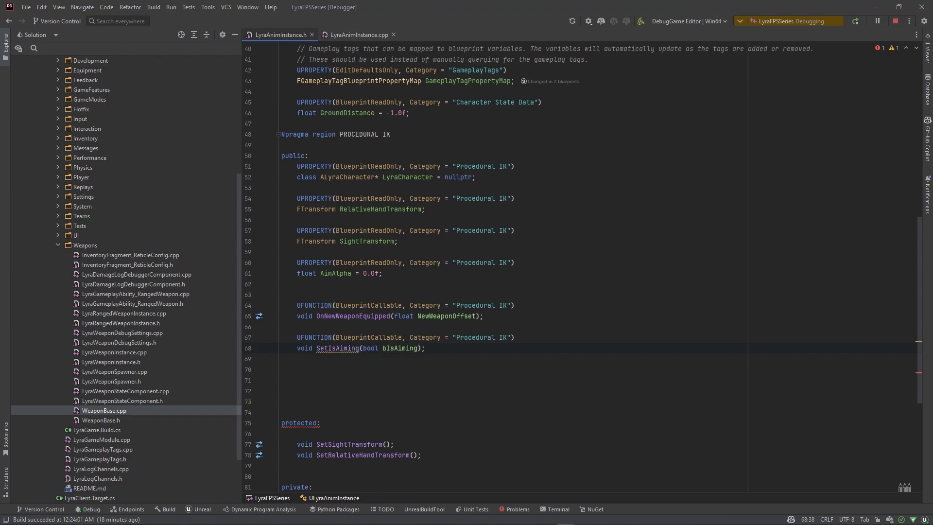
{"action": "left_click", "coordinate": [328, 348]}
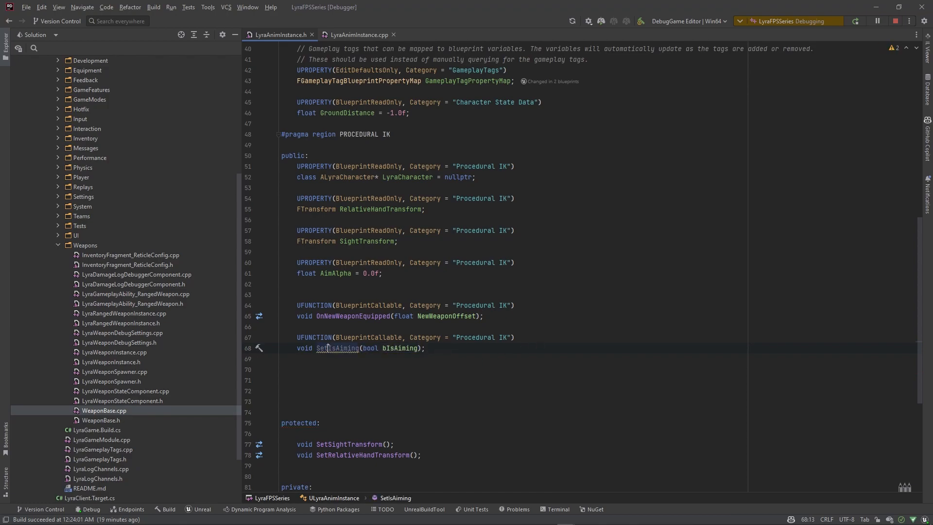
{"action": "left_click", "coordinate": [358, 34]}
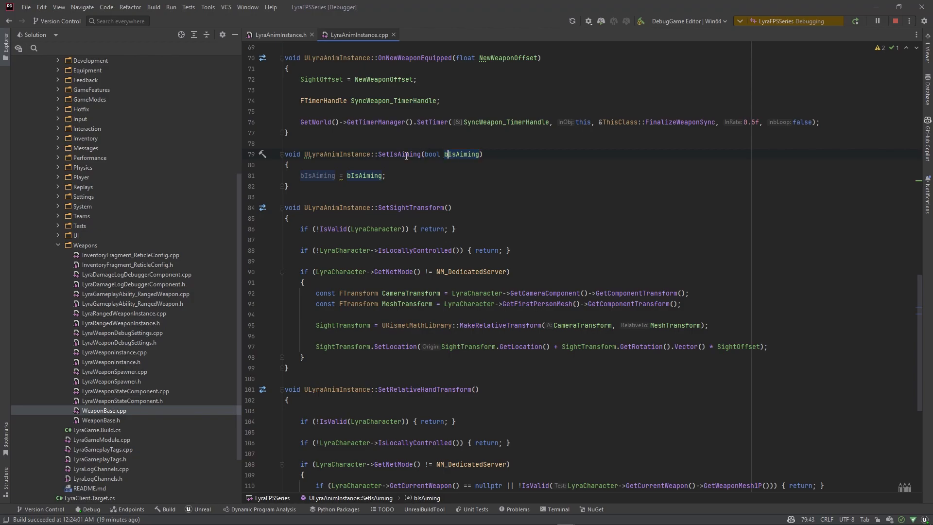
Step: Rename the SetIsAiming parameter to NewAiming in both the header and source file
{"action": "left_click", "coordinate": [281, 35]}
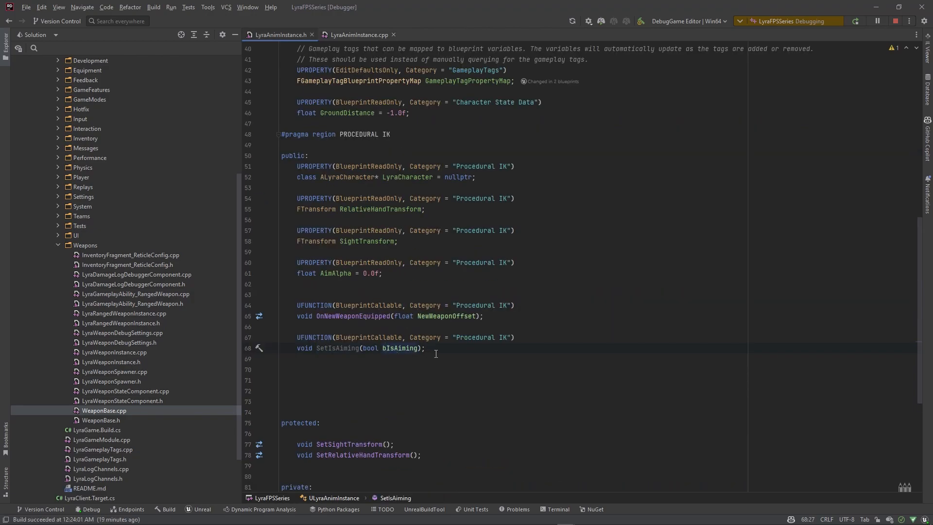
{"action": "type", "text": "In"}
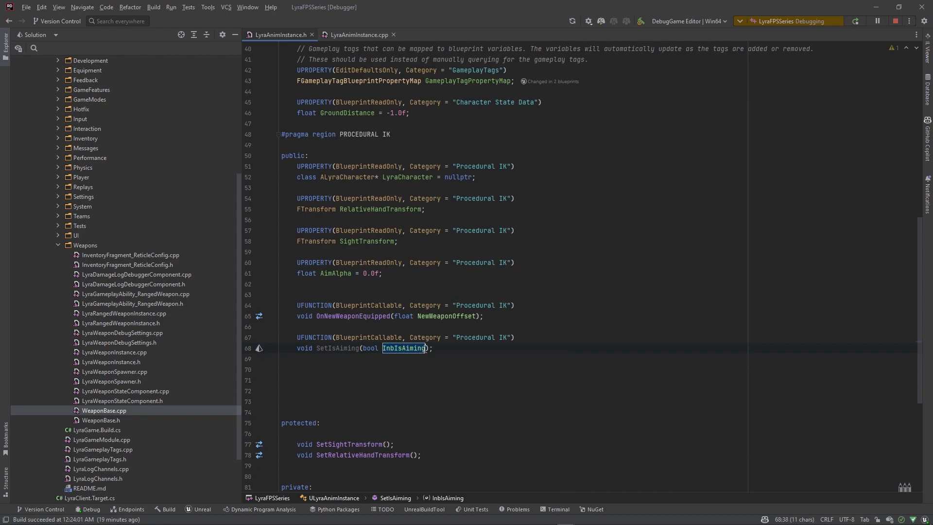
{"action": "type", "text": "NewAi"}
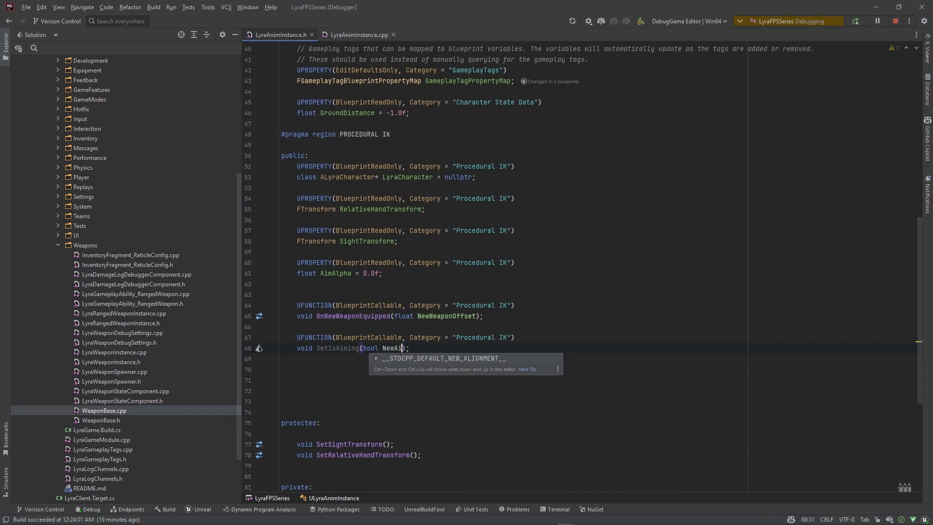
{"action": "double_click", "coordinate": [400, 348]}
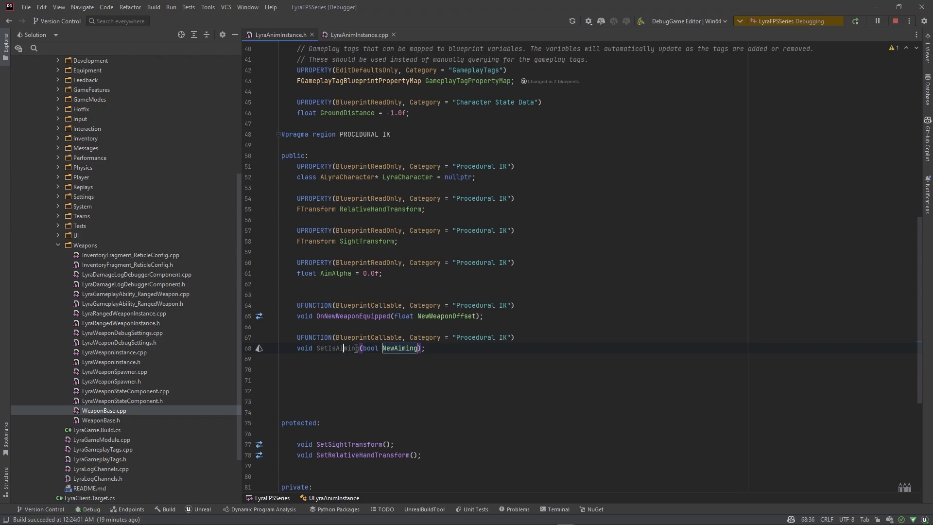
{"action": "left_click", "coordinate": [357, 34]}
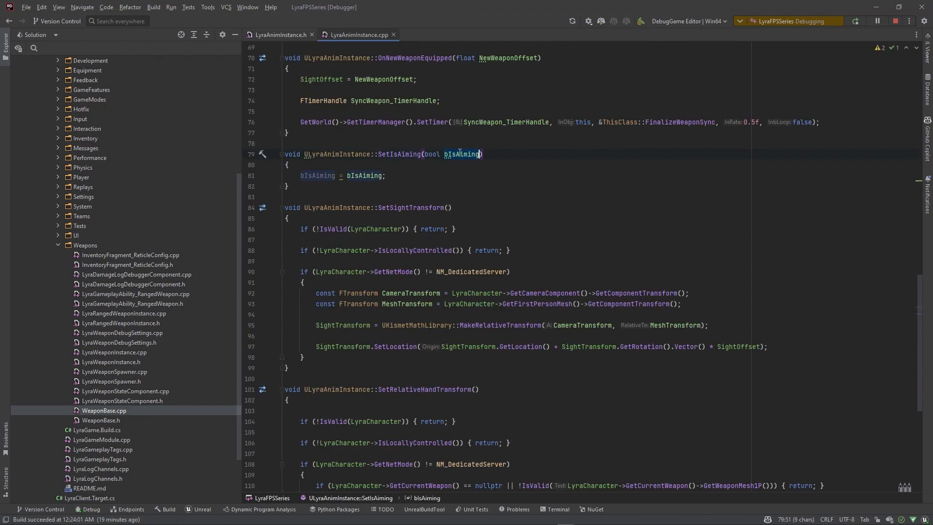
{"action": "type", "text": "NewAimin"}
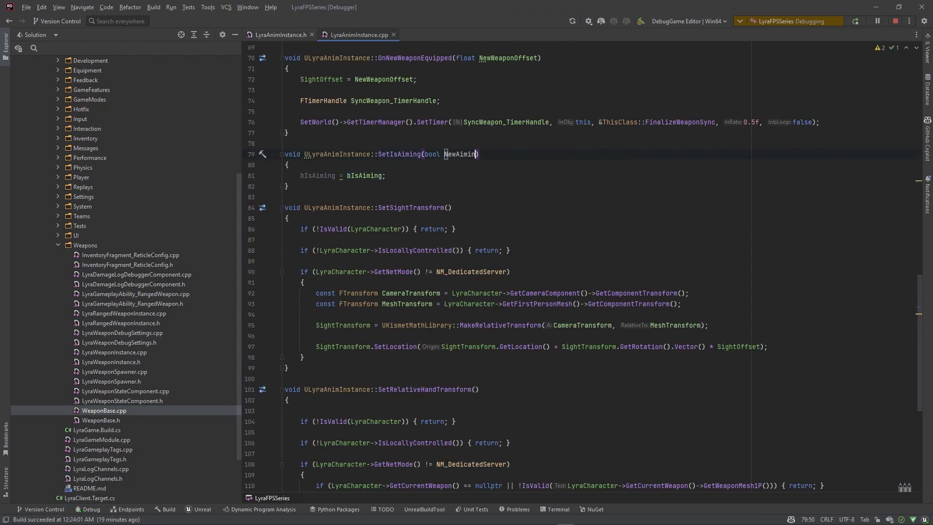
{"action": "double_click", "coordinate": [461, 154]}
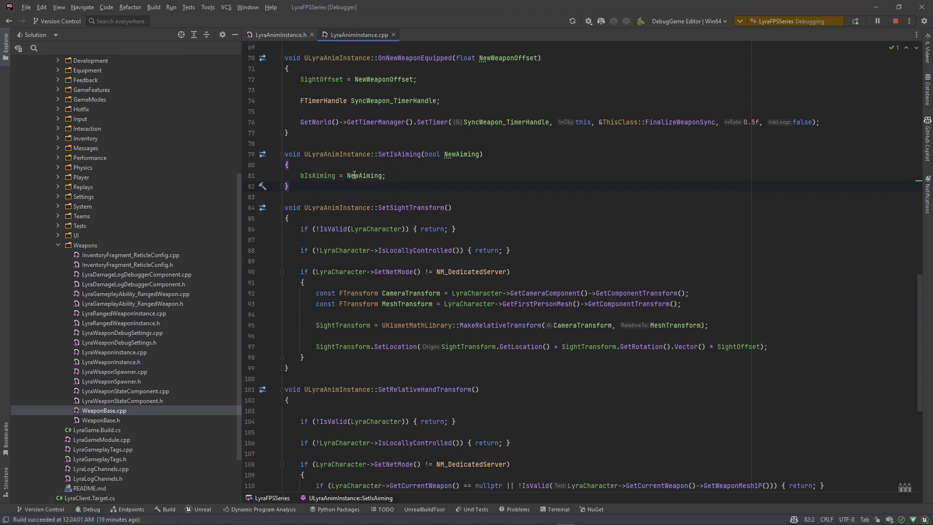
Step: Wrap the body in if (bIsAiming != NewAiming) and set bInterpAiming = true
{"action": "left_click", "coordinate": [387, 175]}
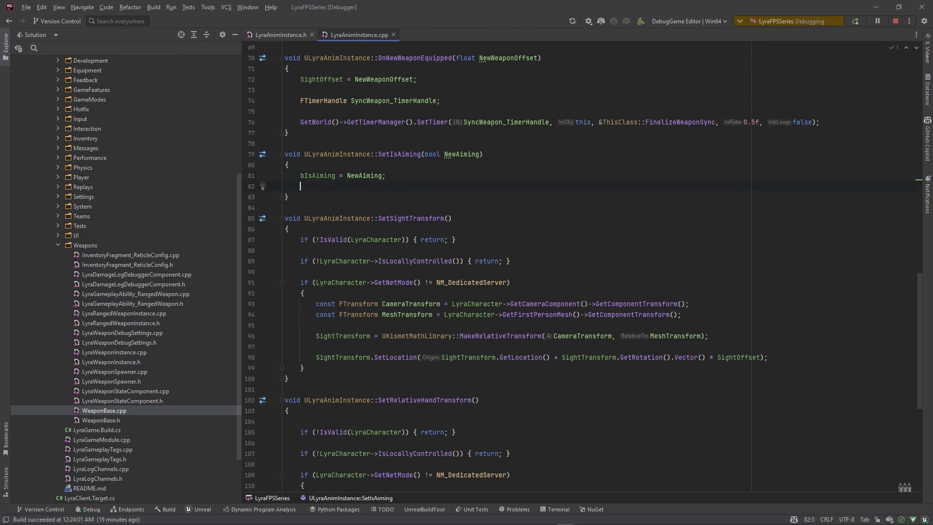
{"action": "type", "text": "bi"}
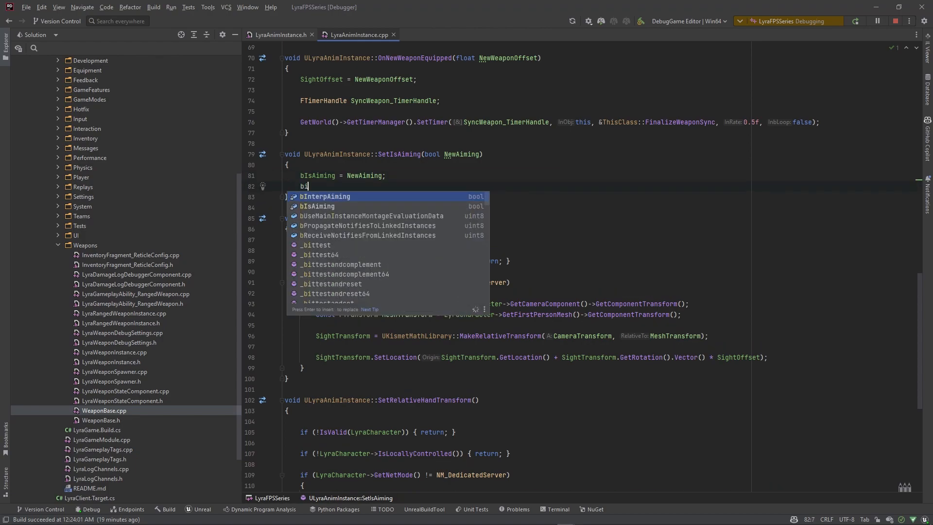
{"action": "key", "text": "Escape"}
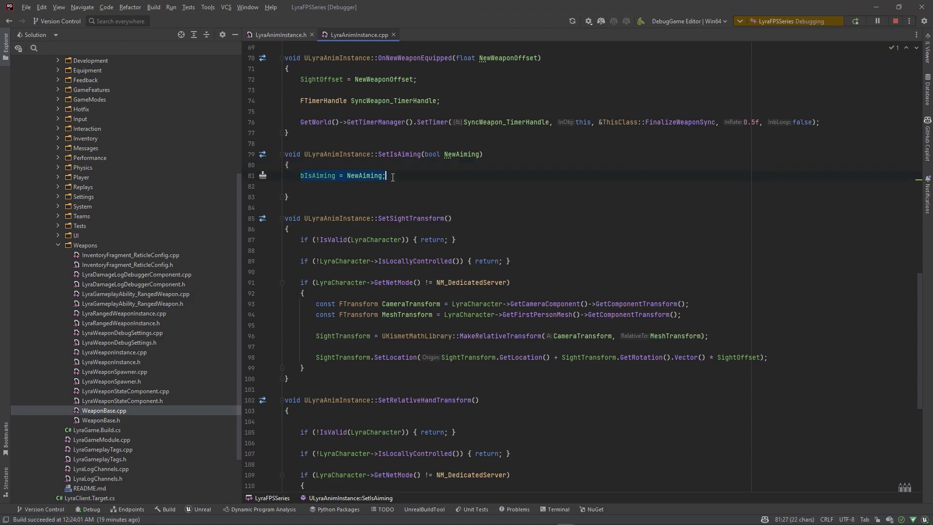
{"action": "type", "text": "if (bis"}
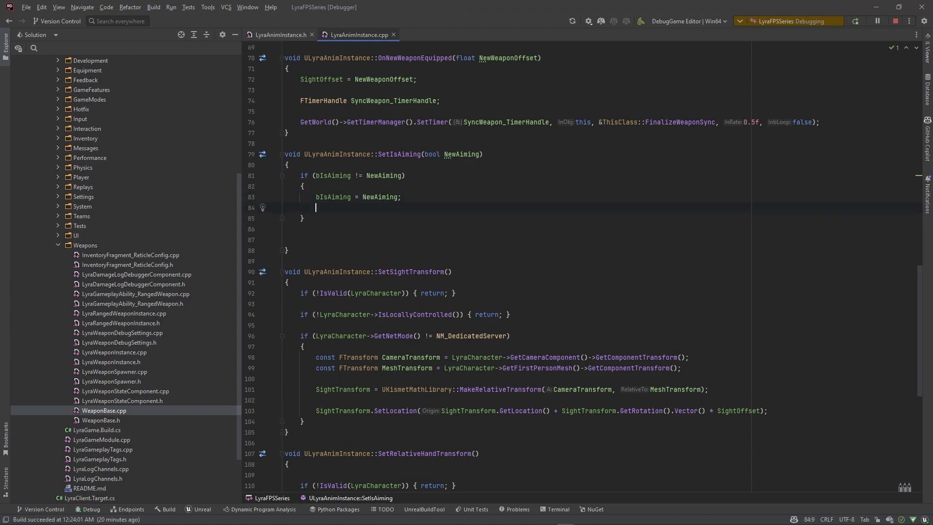
{"action": "type", "text": "bi"}
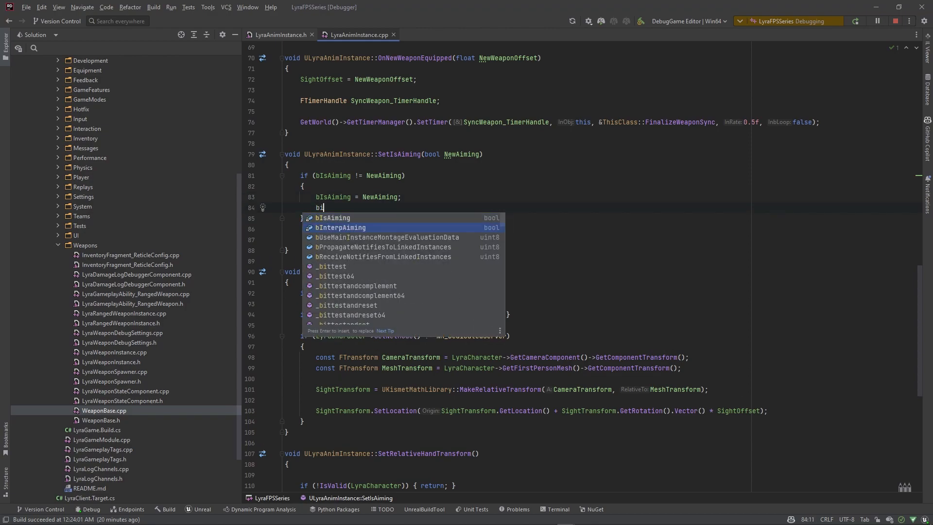
{"action": "type", "text": "nterpAiming = true;"}
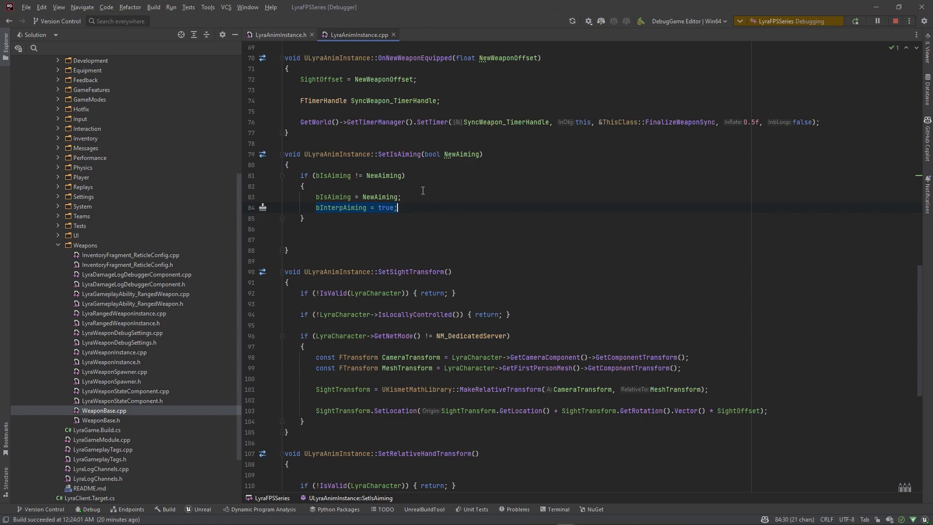
Step: Declare protected void InterpAiming(float DeltaTime) and generate its empty definition in the .cpp
{"action": "left_click", "coordinate": [277, 35]}
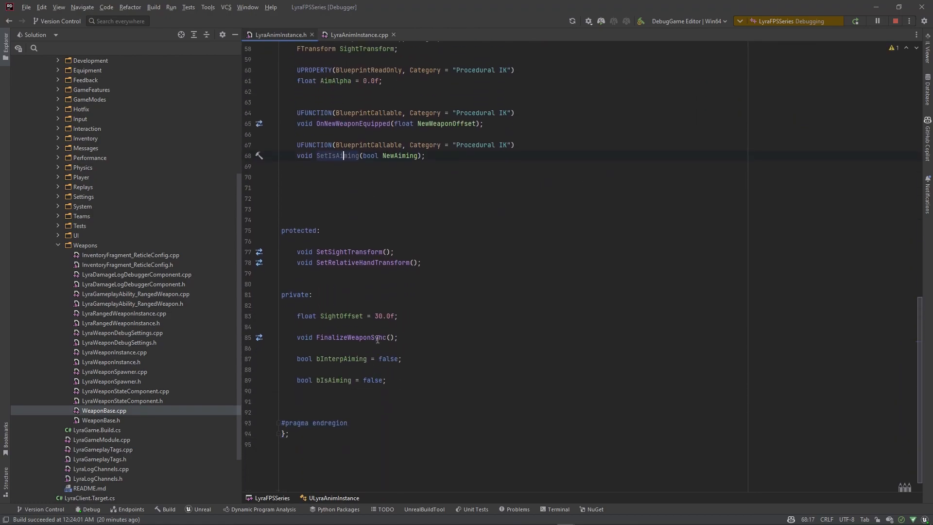
{"action": "scroll", "scroll_direction": "down", "scroll_amount": 3}
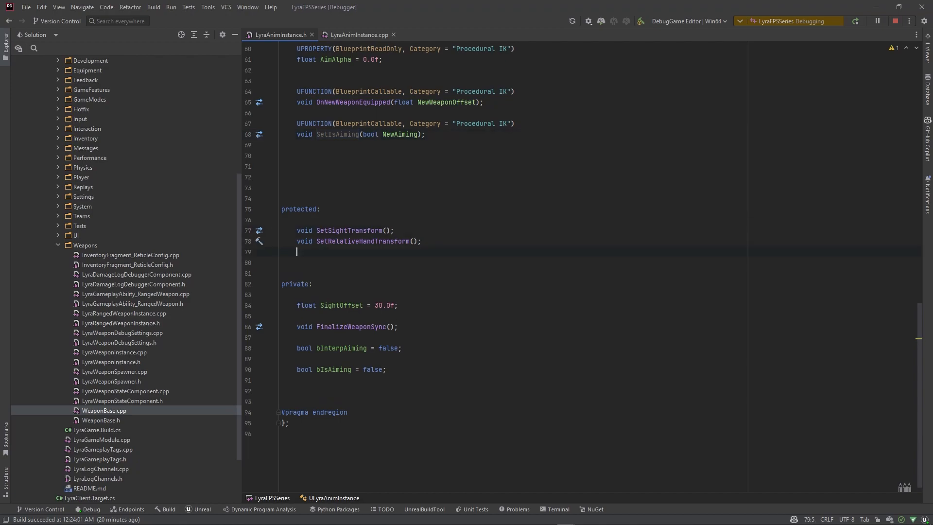
{"action": "type", "text": "void SetAimAlpha();"}
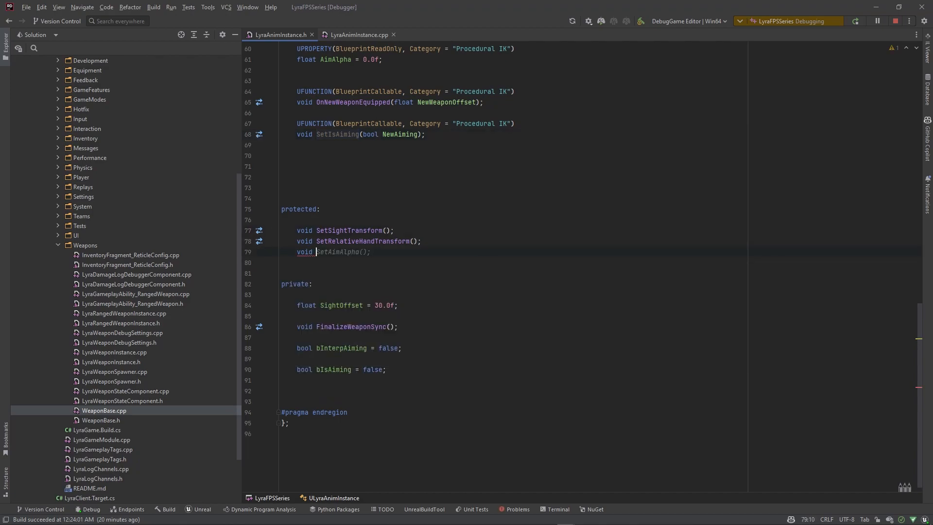
{"action": "type", "text": "InterAiming(float DeltaTime);"}
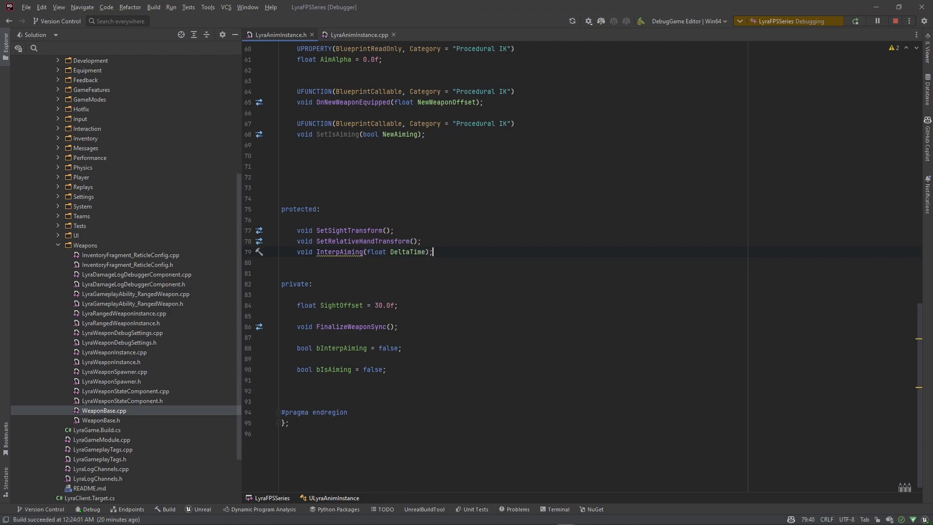
{"action": "left_click", "coordinate": [359, 34]}
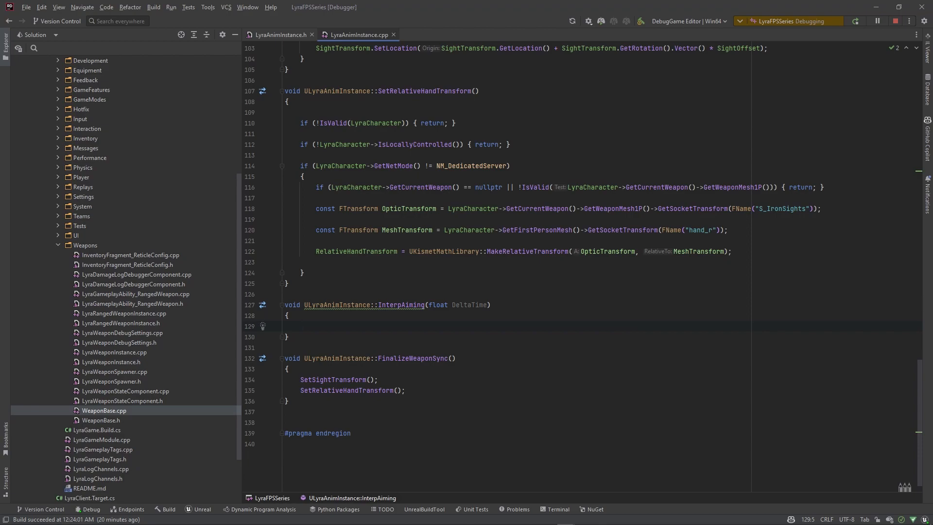
Step: Make InterpAiming set AimAlpha with FMath::FInterpTo toward bIsAiming at speed 10.0f
{"action": "type", "text": "AimAlpha"}
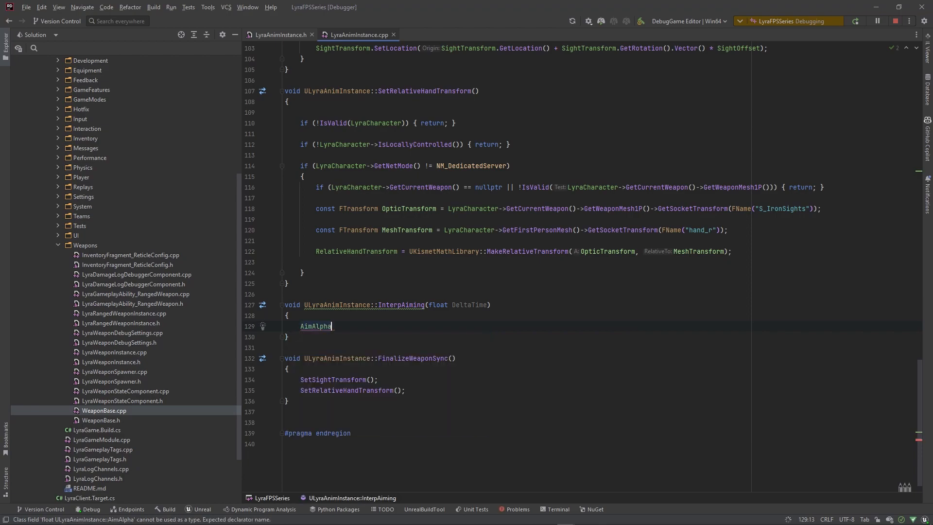
{"action": "type", "text": "= FMath::FInterpTo(AimAlpha, bIsAiming ? 1.0f : 0.0f, DeltaTime, 10.0f);"}
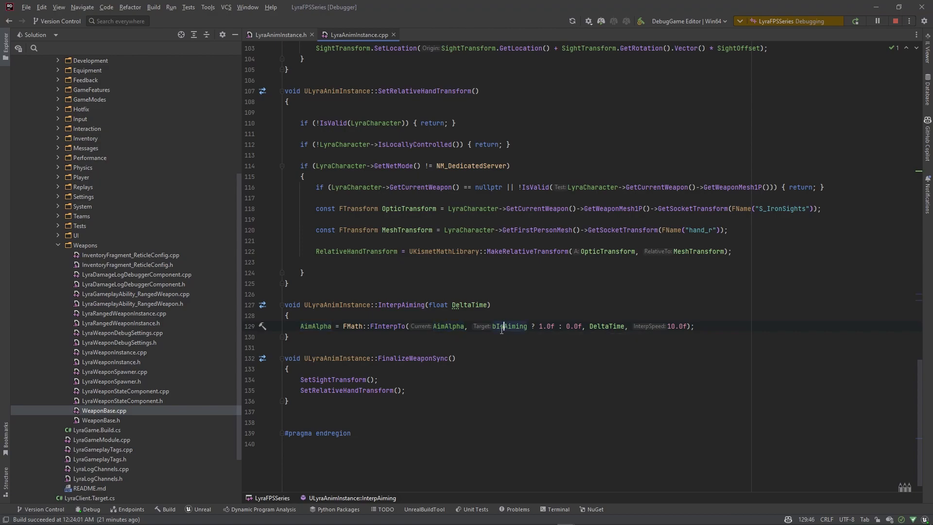
{"action": "mouse_move", "coordinate": [501, 326]}
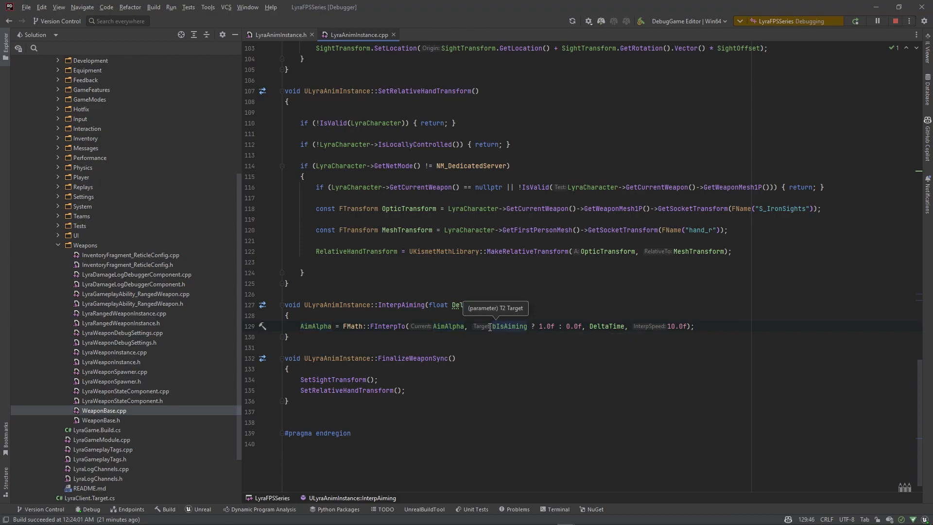
{"action": "double_click", "coordinate": [508, 326]}
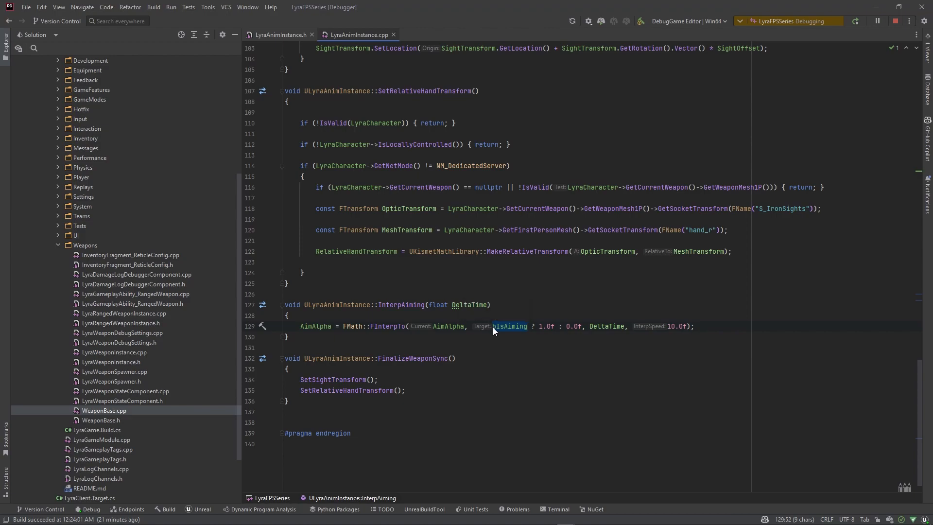
{"action": "mouse_move", "coordinate": [499, 327]}
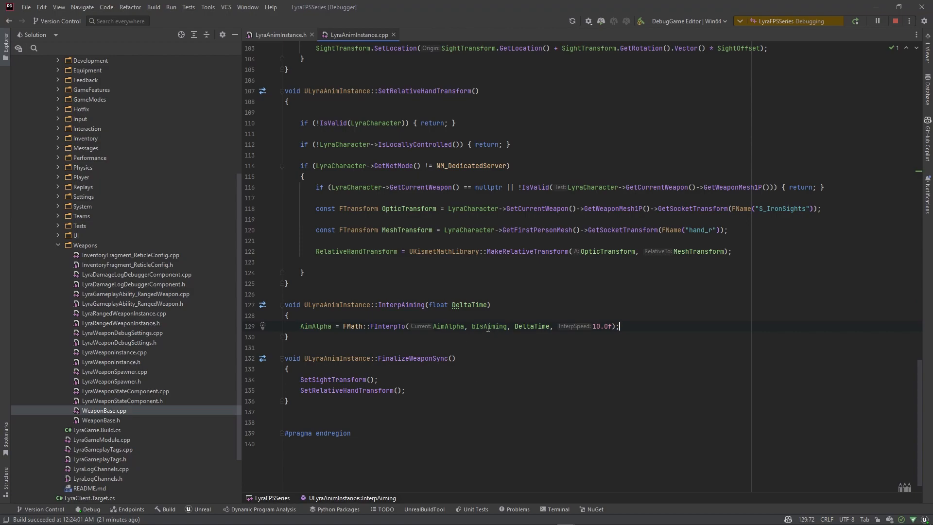
{"action": "mouse_move", "coordinate": [501, 358]}
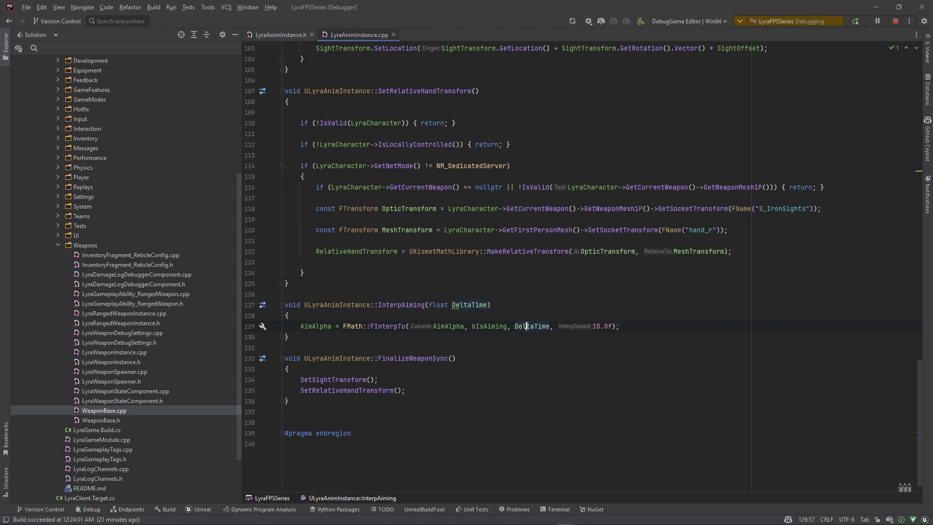
{"action": "mouse_move", "coordinate": [531, 326]}
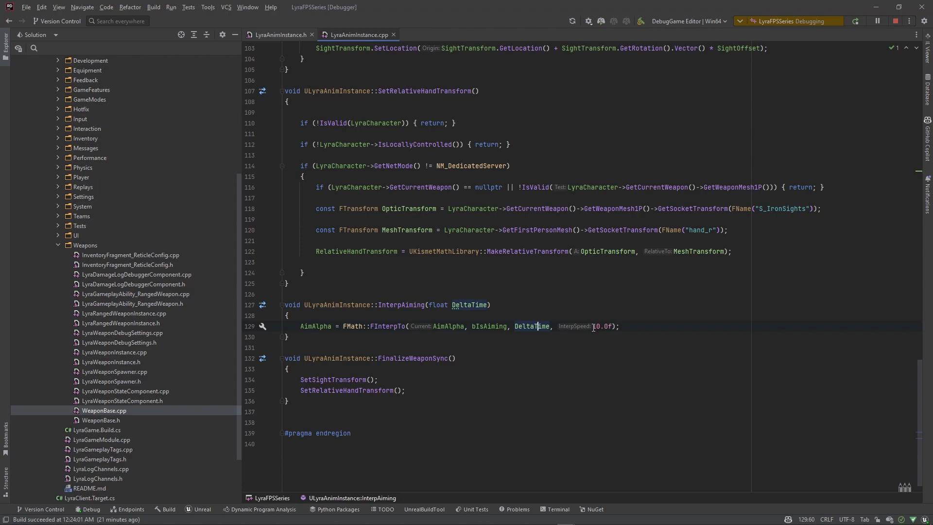
{"action": "mouse_move", "coordinate": [603, 326]}
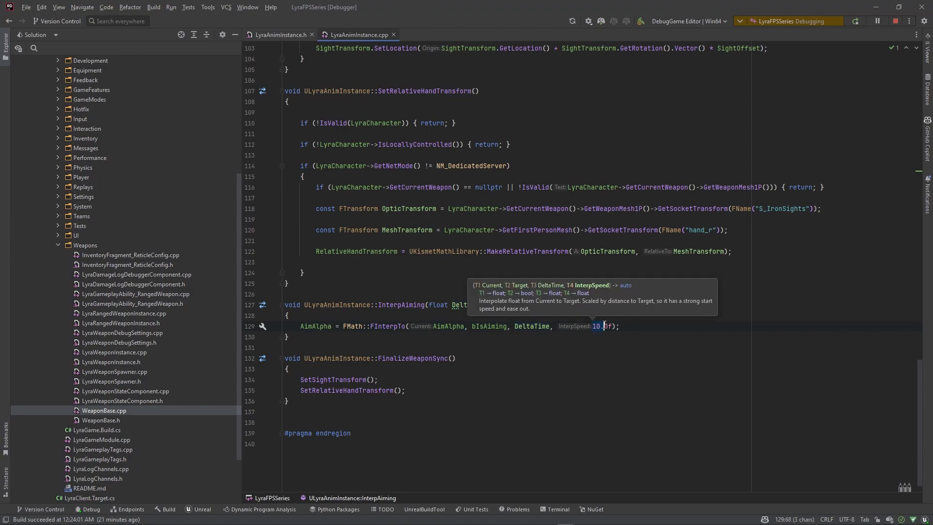
Step: Change the FInterpTo interpolation speed argument from 10.0f to 15.0f
{"action": "type", "text": "0f"}
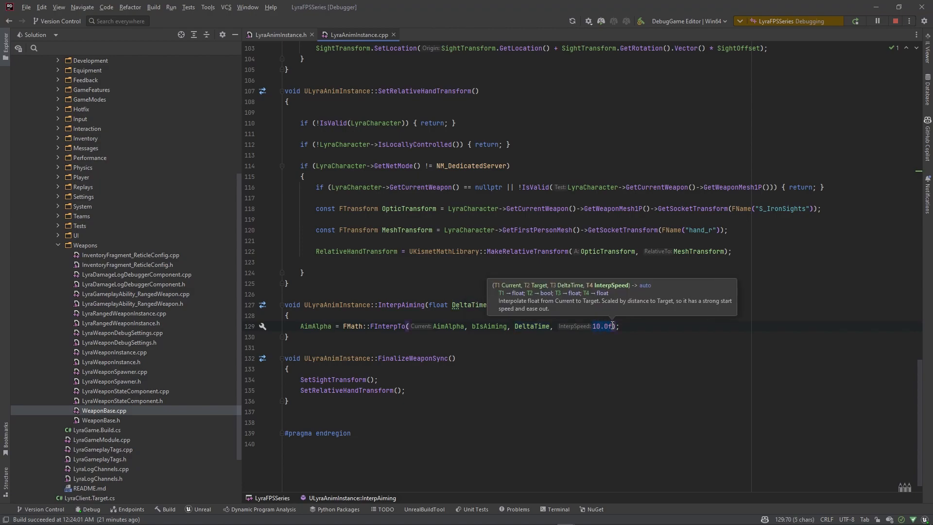
{"action": "mouse_move", "coordinate": [589, 329]}
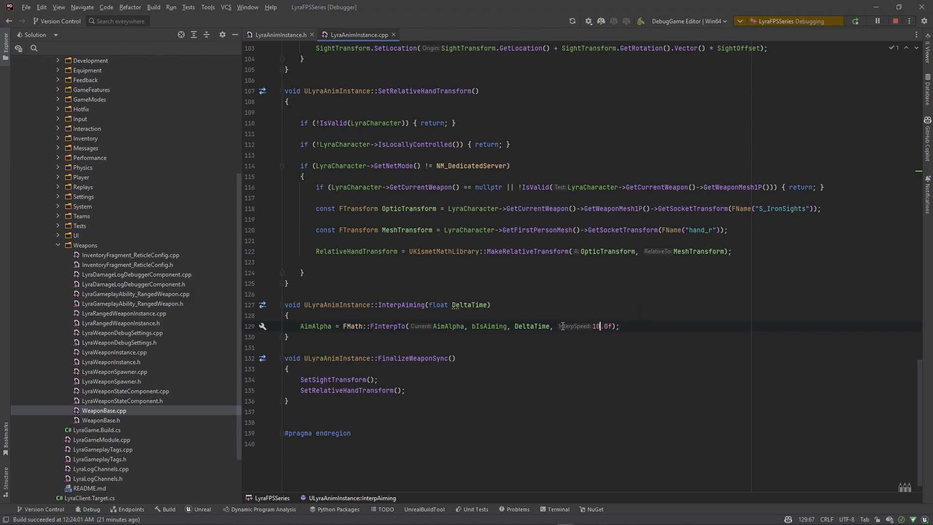
{"action": "mouse_move", "coordinate": [581, 326]}
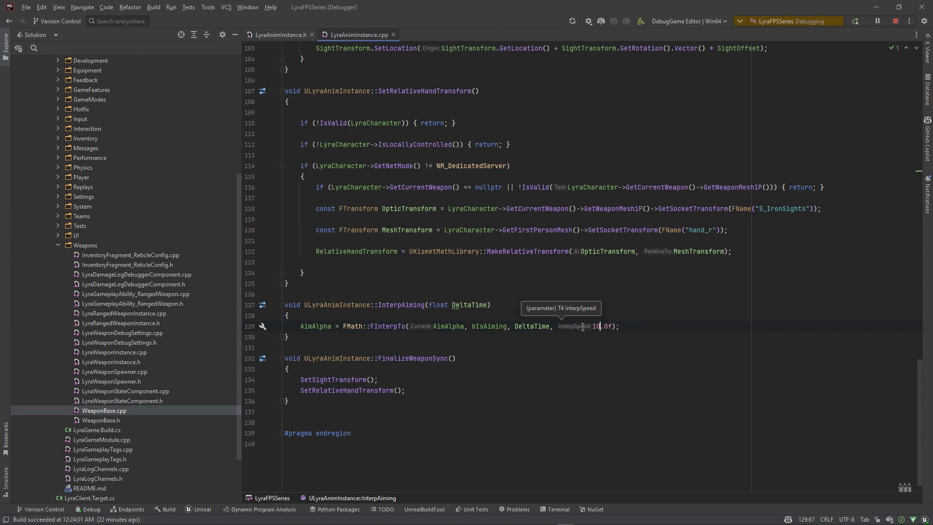
{"action": "mouse_move", "coordinate": [589, 328]}
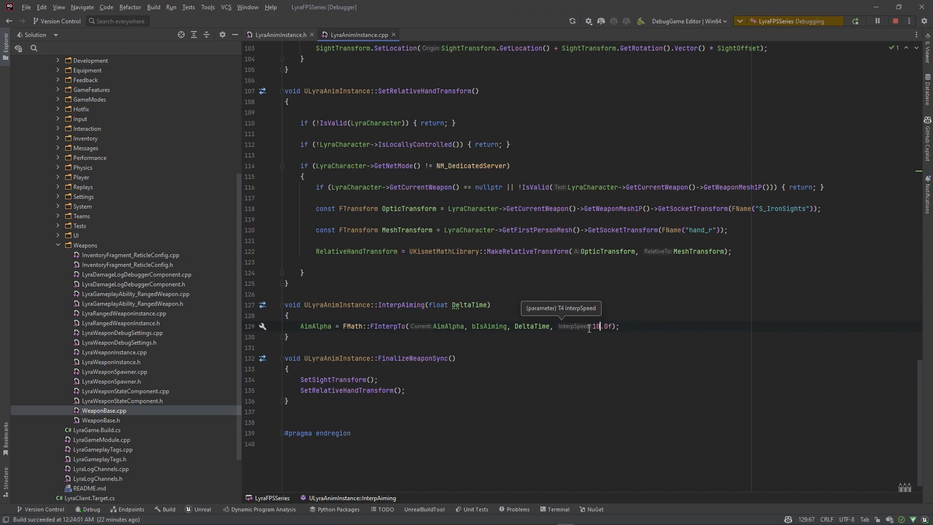
{"action": "double_click", "coordinate": [602, 326]}
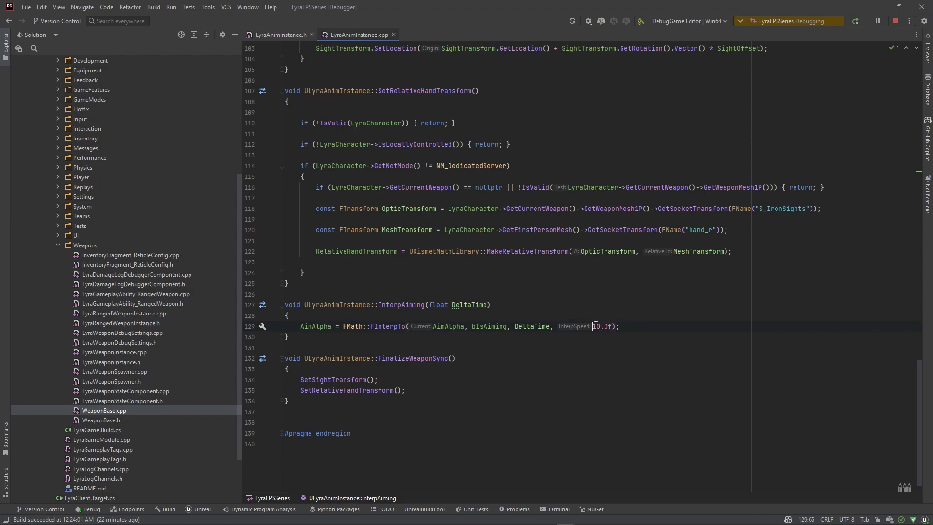
{"action": "mouse_move", "coordinate": [591, 326]}
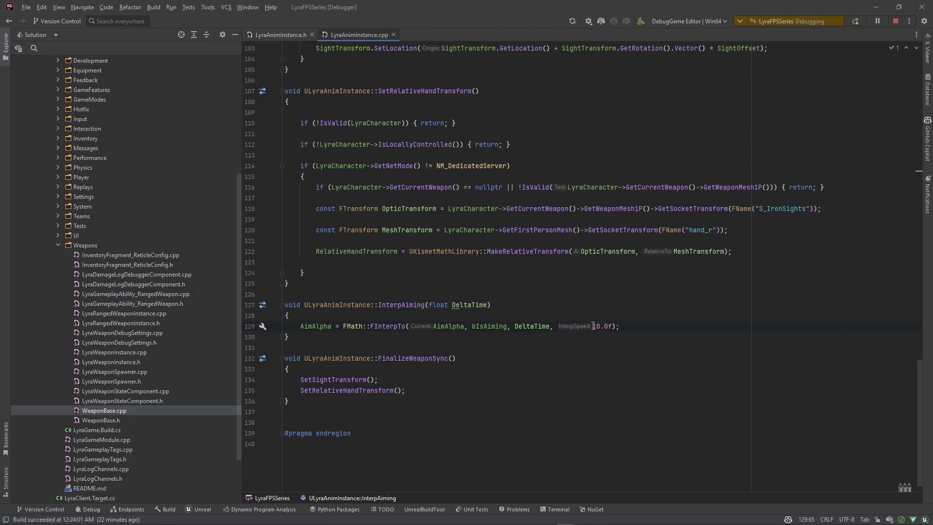
{"action": "mouse_move", "coordinate": [588, 326]}
{"action": "type", "text": "5"}
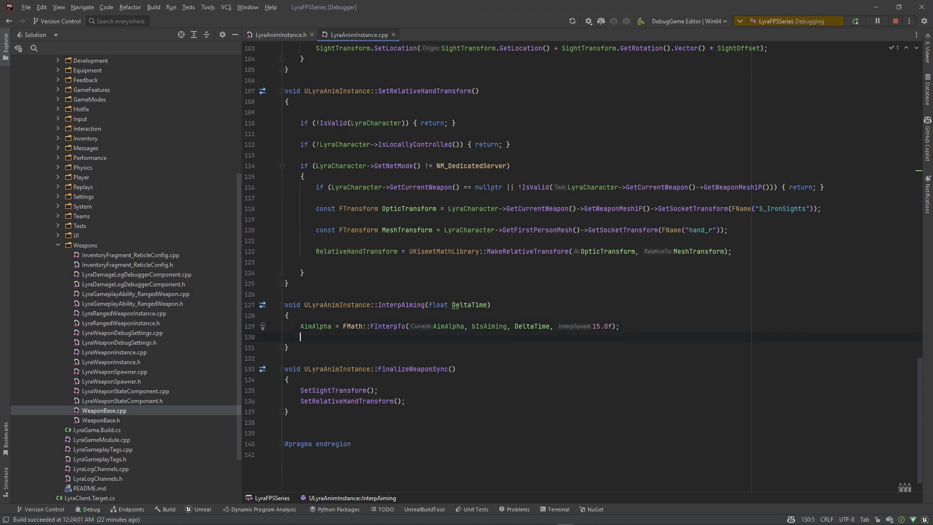
Step: Add if (AimAlpha >= 1.0f || AimAlpha <= 0.0f) { bInterpAiming = false; } after FInterpTo
{"action": "type", "text": "if"}
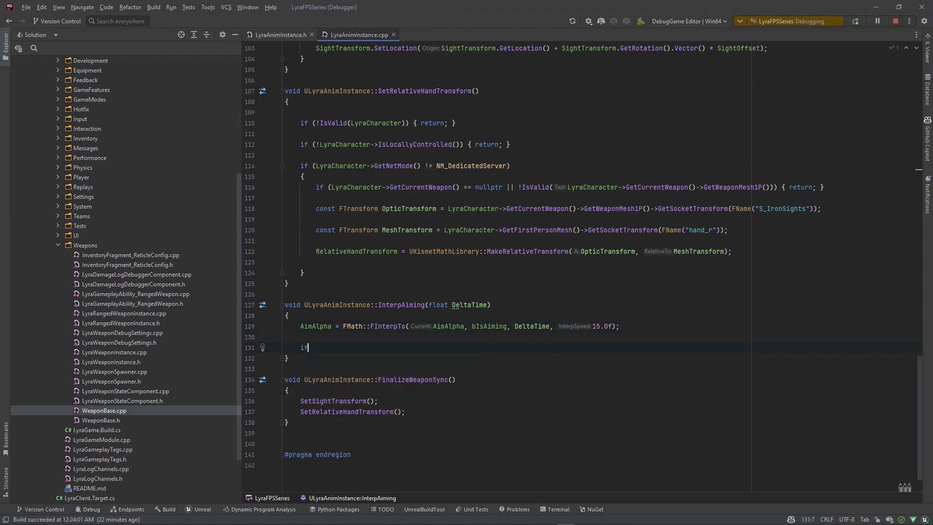
{"action": "type", "text": "(Ai"}
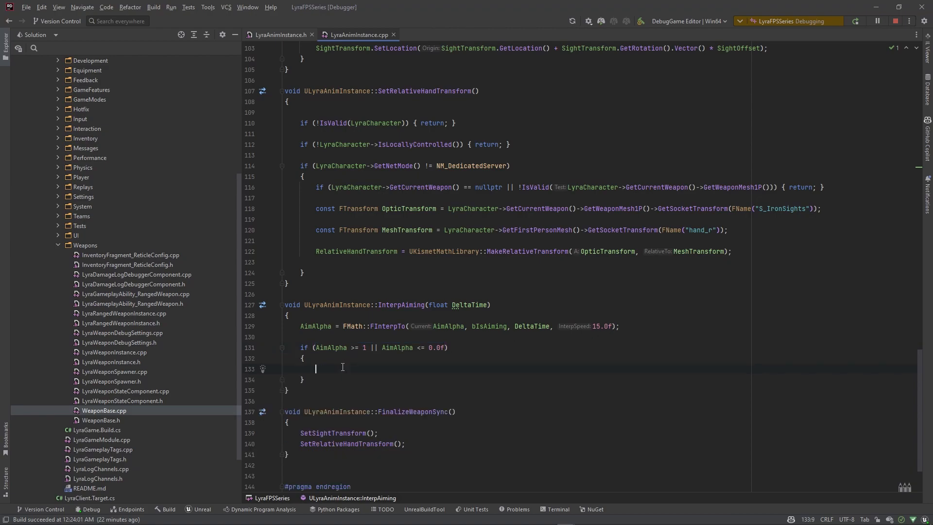
{"action": "type", "text": "b"}
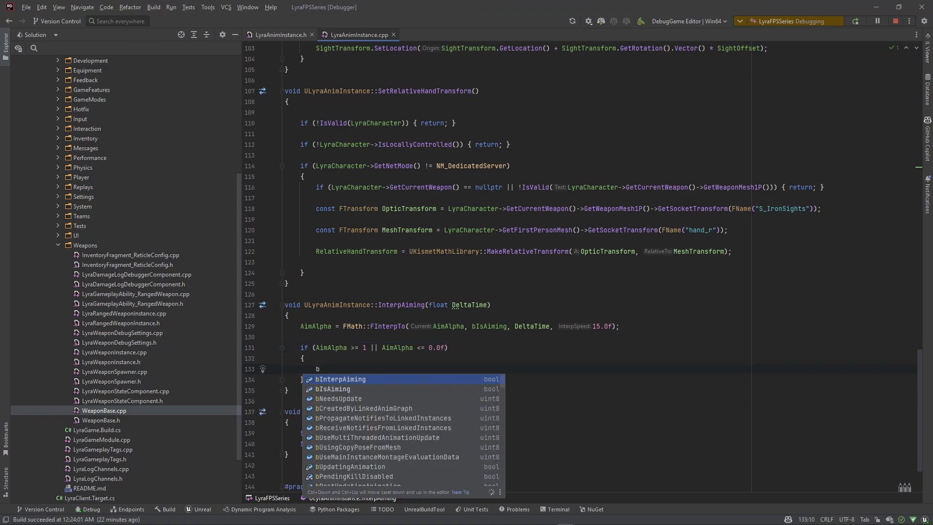
{"action": "type", "text": "InterpAiming = false;"}
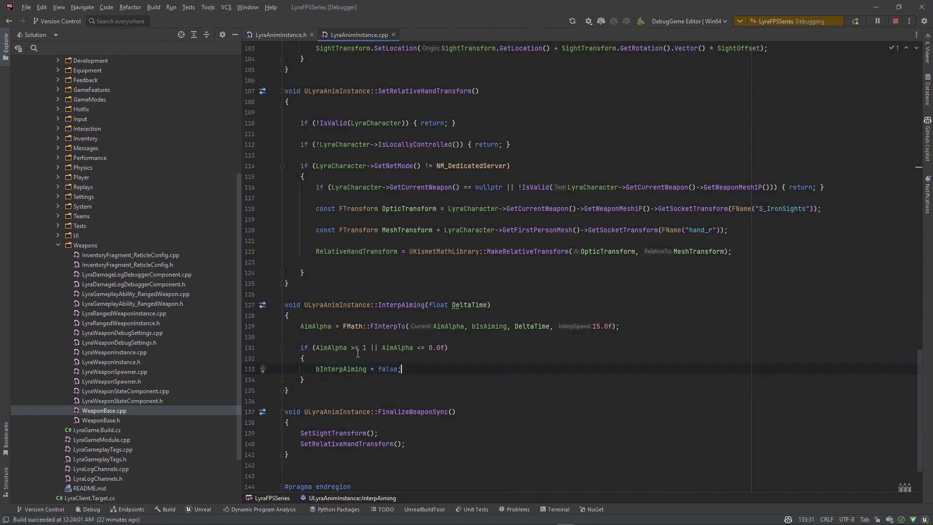
{"action": "type", "text": ".0f"}
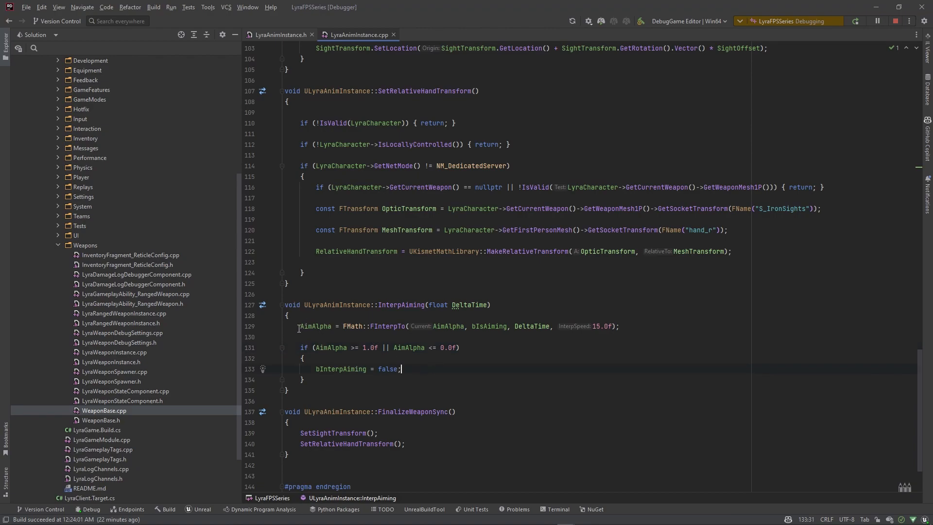
{"action": "double_click", "coordinate": [314, 326]}
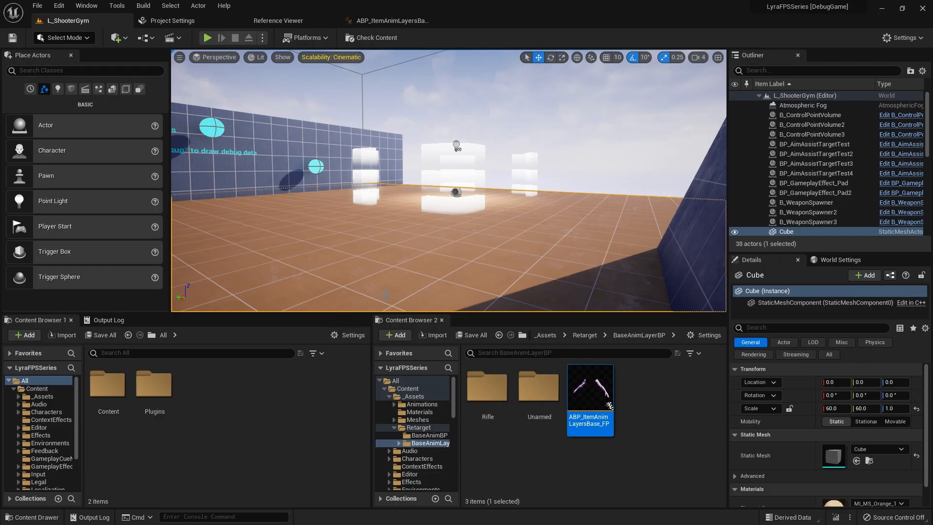
Step: Switch back to Rider's LyraAnimInstance.cpp, showing the top of the file
{"action": "double_click", "coordinate": [590, 387]}
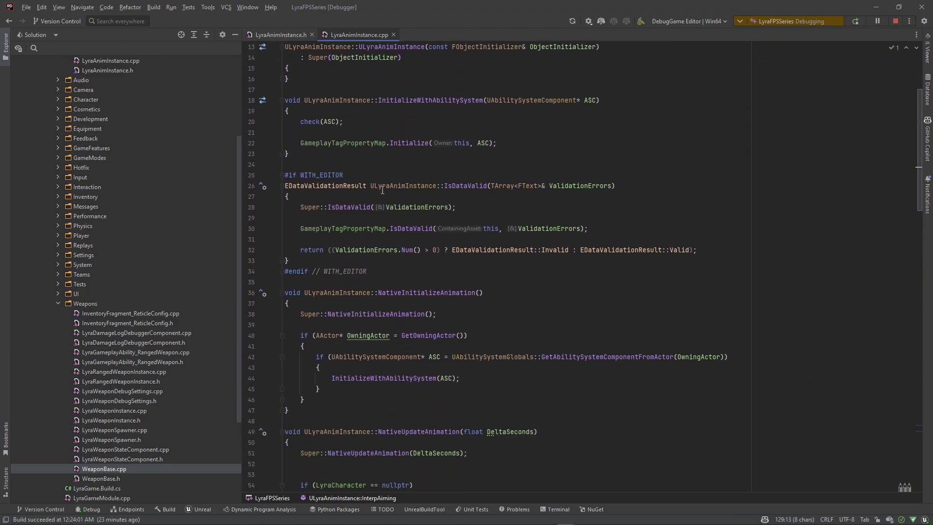
Step: Add 'if (bInterpAiming) { InterpAiming(DeltaSeconds); }' inside NativeUpdateAnimation
{"action": "scroll", "scroll_direction": "down", "scroll_amount": 3}
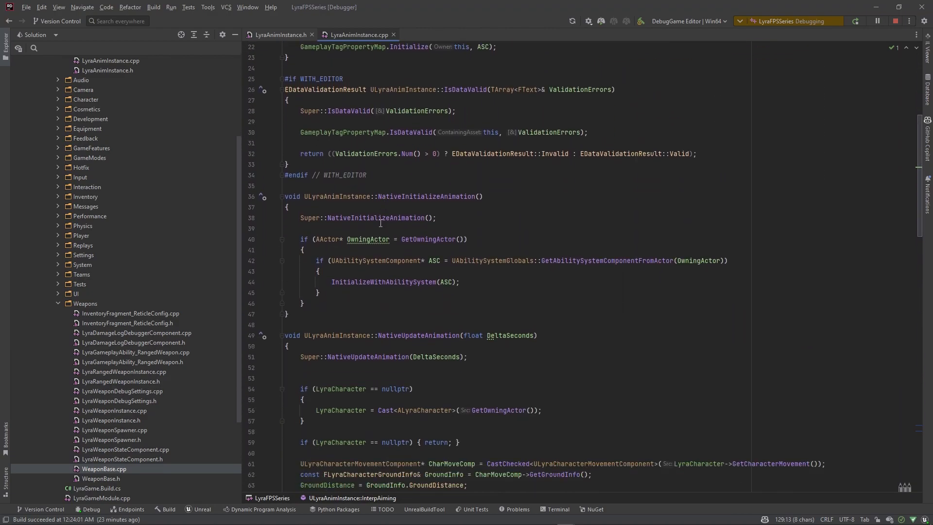
{"action": "scroll", "scroll_direction": "down", "scroll_amount": 3}
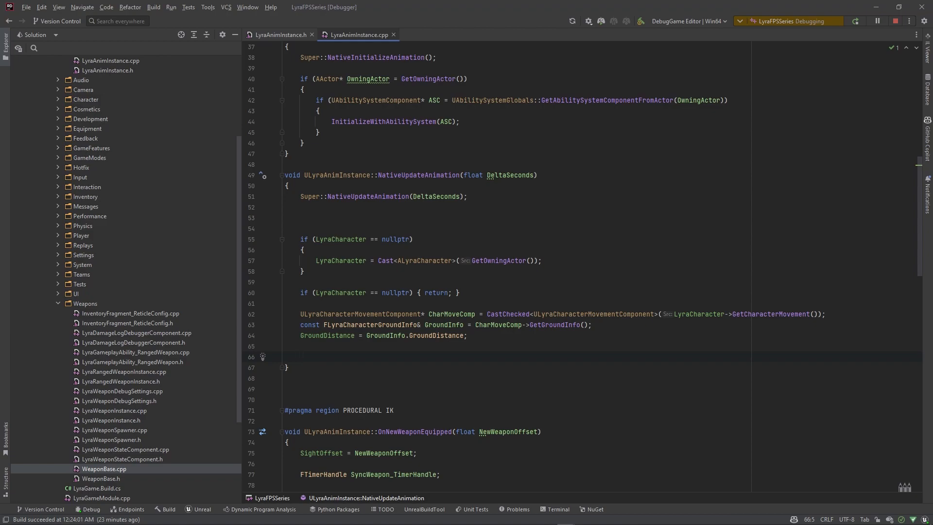
{"action": "type", "text": "if"}
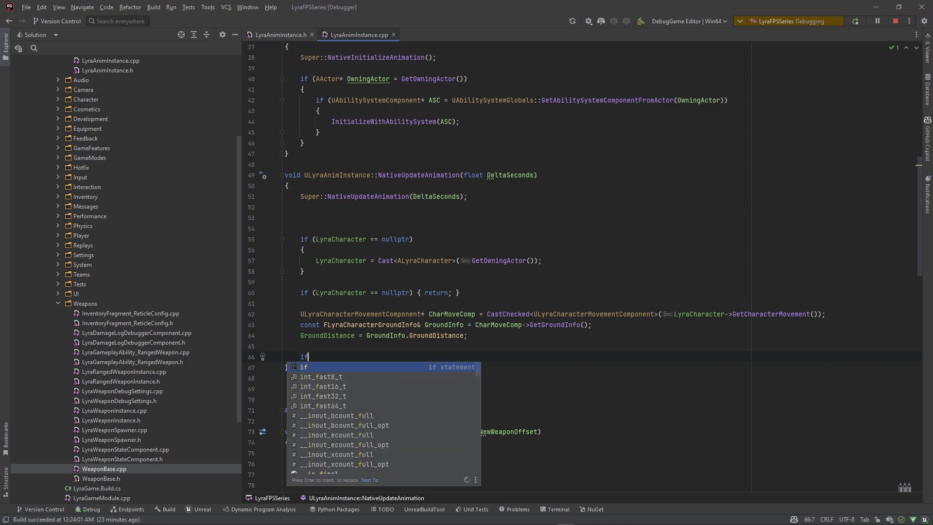
{"action": "type", "text": "(bInterpAiming"}
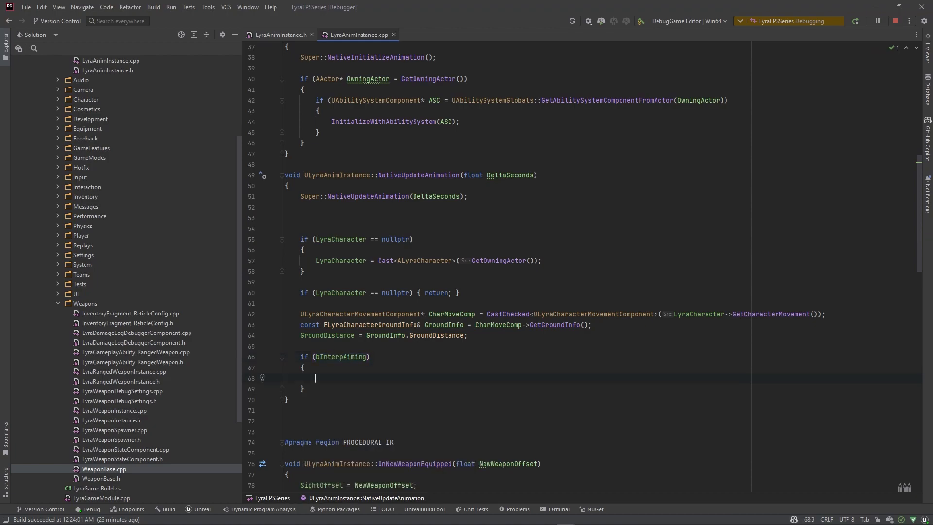
{"action": "type", "text": "InterpAiming()"}
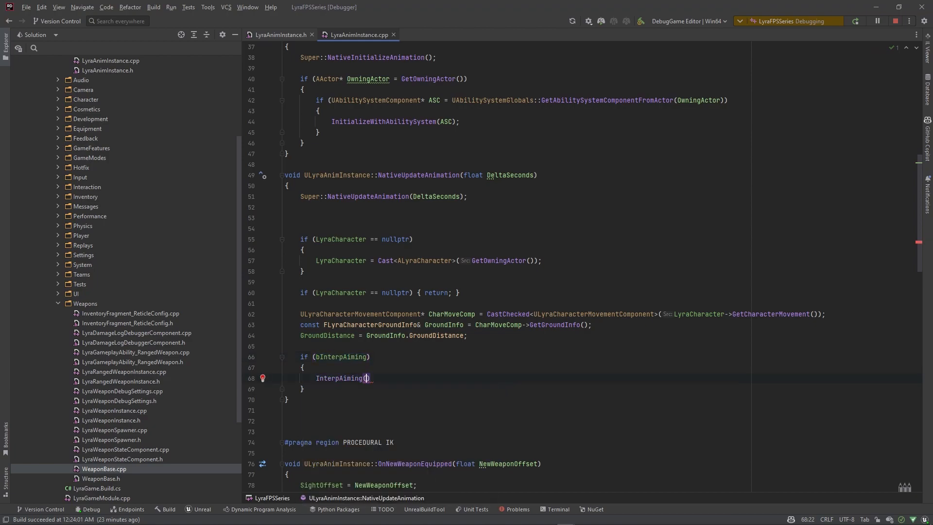
{"action": "type", "text": "DeltaSeconds"}
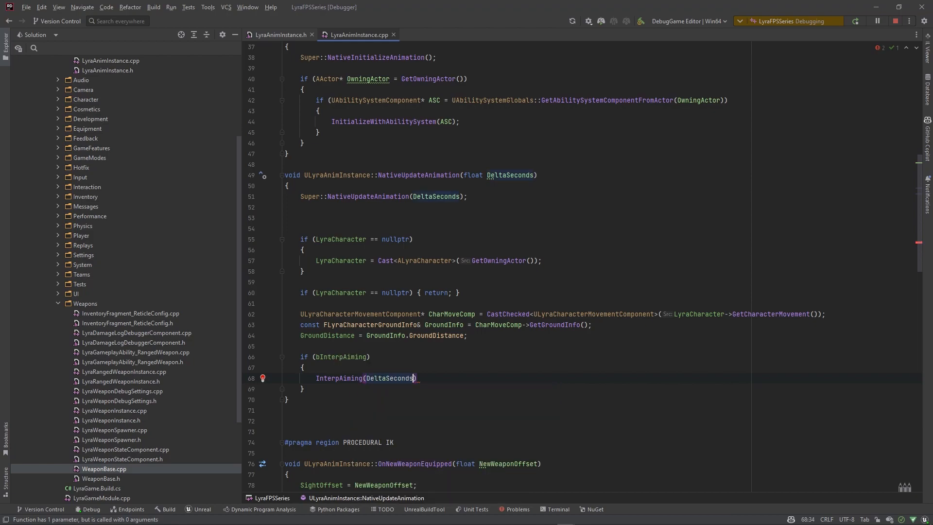
{"action": "type", "text": ";"}
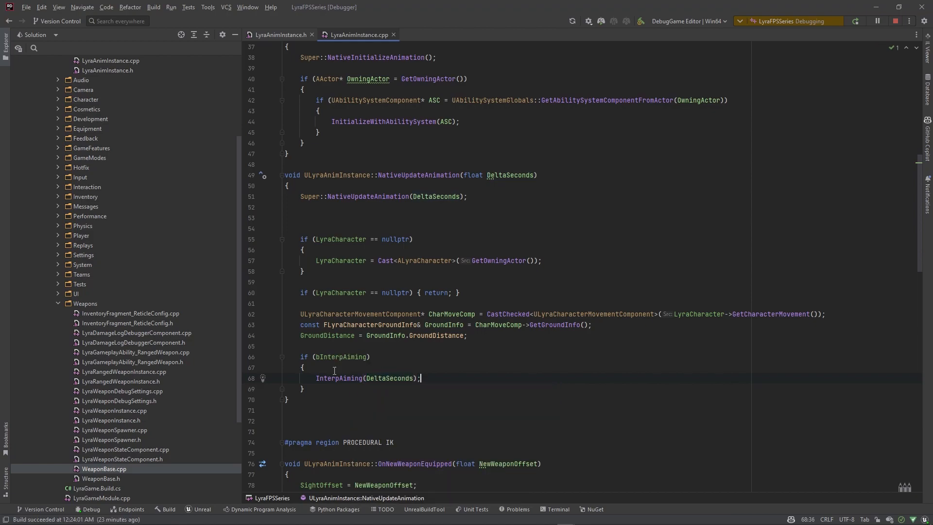
{"action": "mouse_move", "coordinate": [311, 382]}
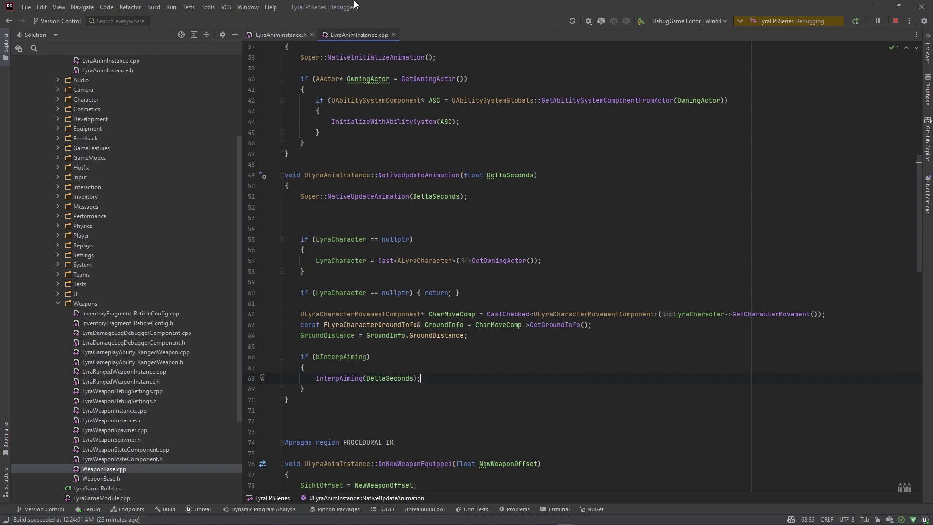
{"action": "left_click", "coordinate": [279, 35]}
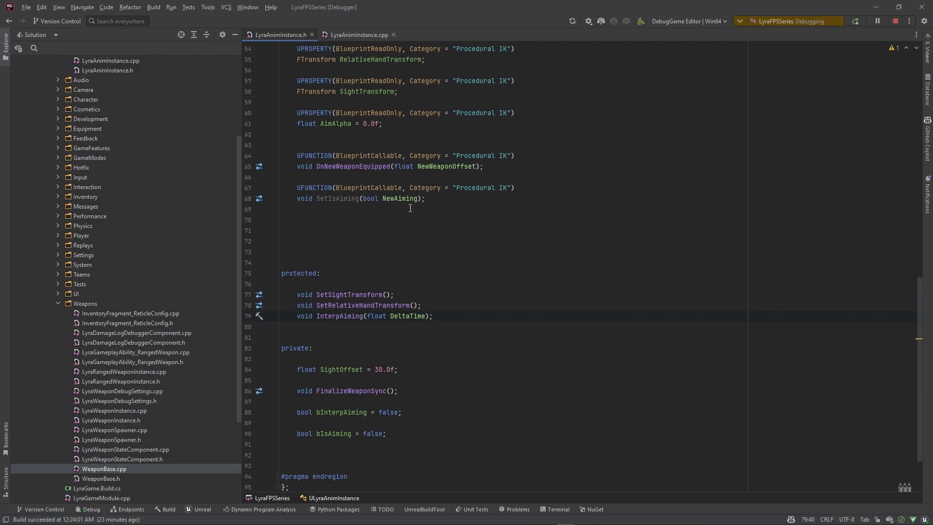
{"action": "left_click", "coordinate": [358, 34]}
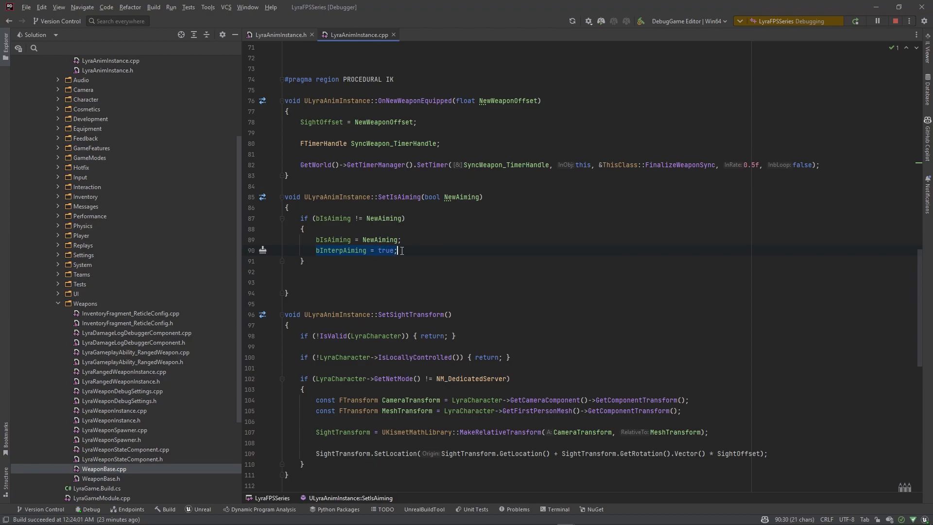
{"action": "mouse_move", "coordinate": [436, 258]}
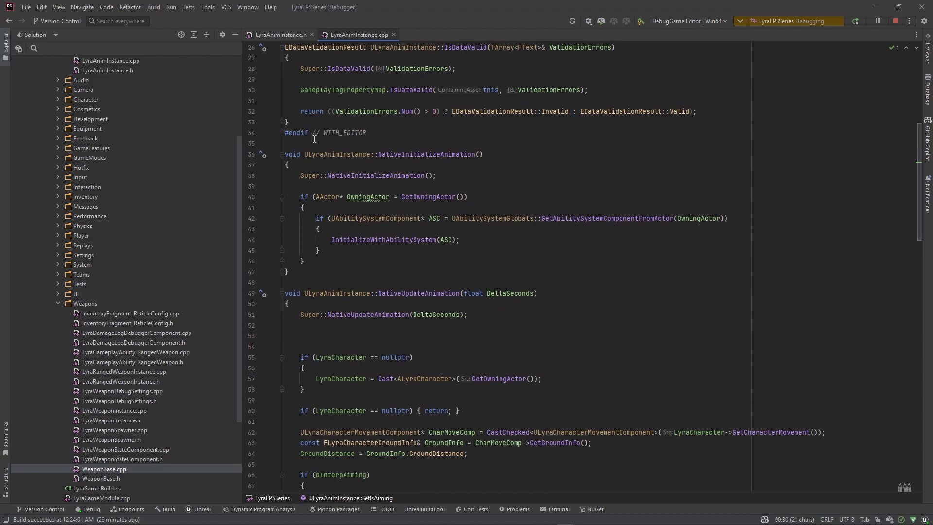
{"action": "scroll", "scroll_direction": "down", "scroll_amount": 3}
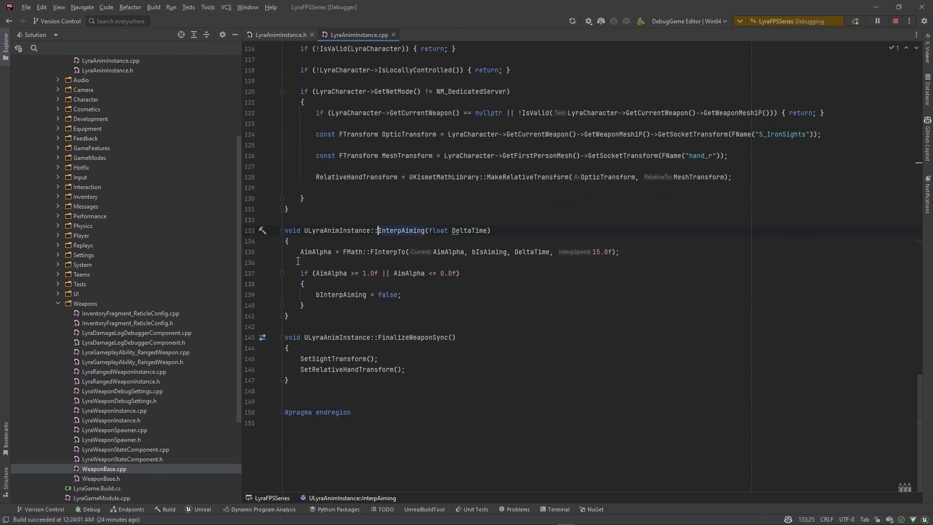
{"action": "mouse_move", "coordinate": [430, 283]}
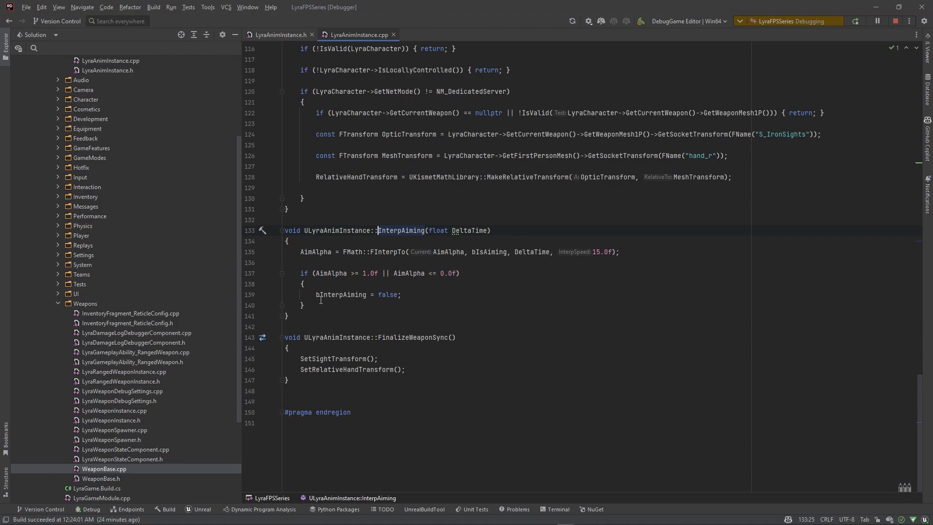
{"action": "mouse_move", "coordinate": [741, 92]}
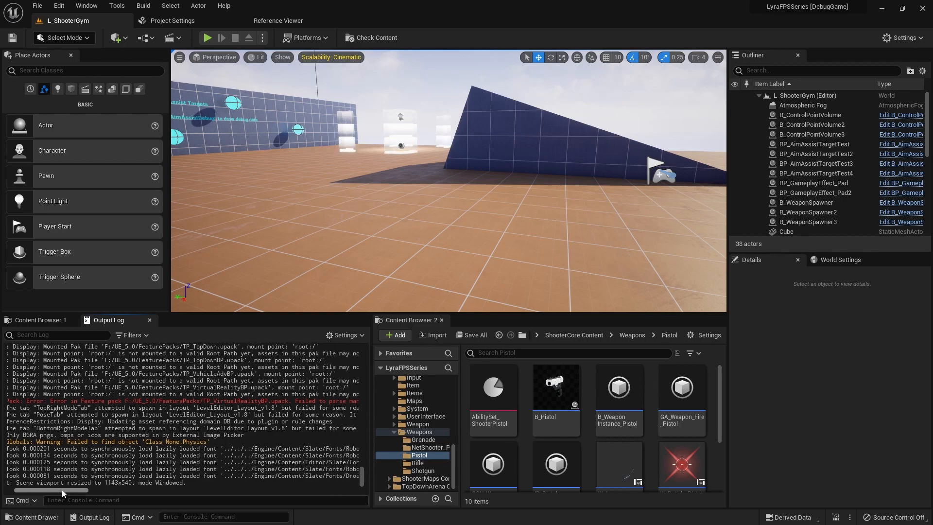
Step: Wire Aim Alpha into the Transform (Modify) Bone alpha in ABP_ItemAnimLayersBase_FP, then compile
{"action": "left_click_drag", "start_coordinate": [60, 490], "coordinate": [89, 490]}
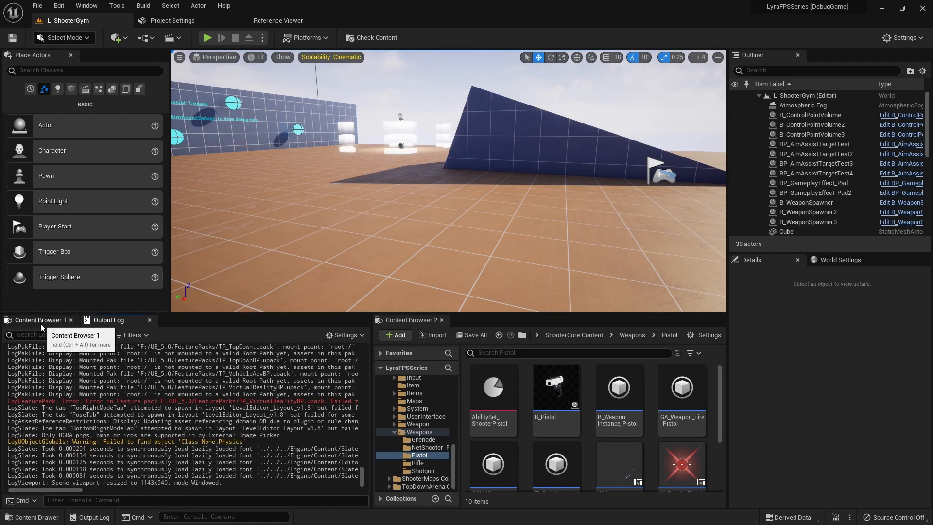
{"action": "left_click", "coordinate": [41, 320]}
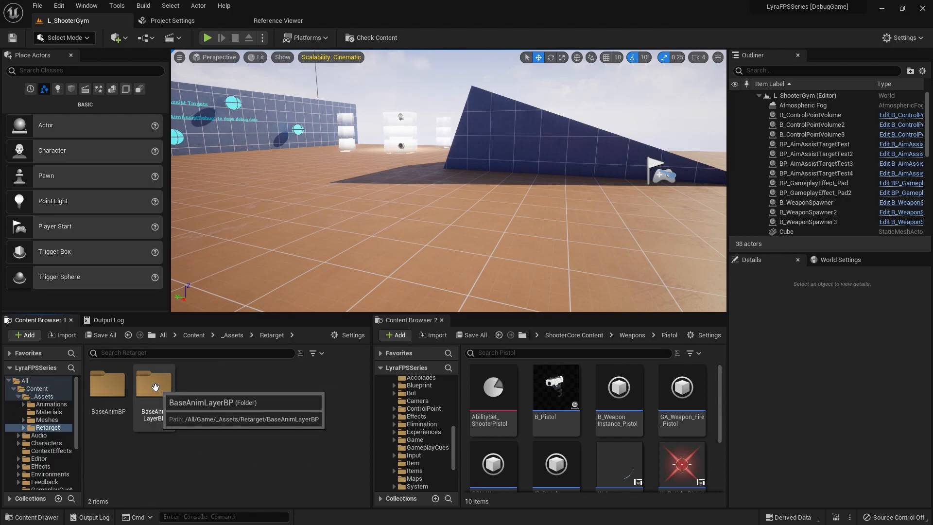
{"action": "double_click", "coordinate": [153, 383]}
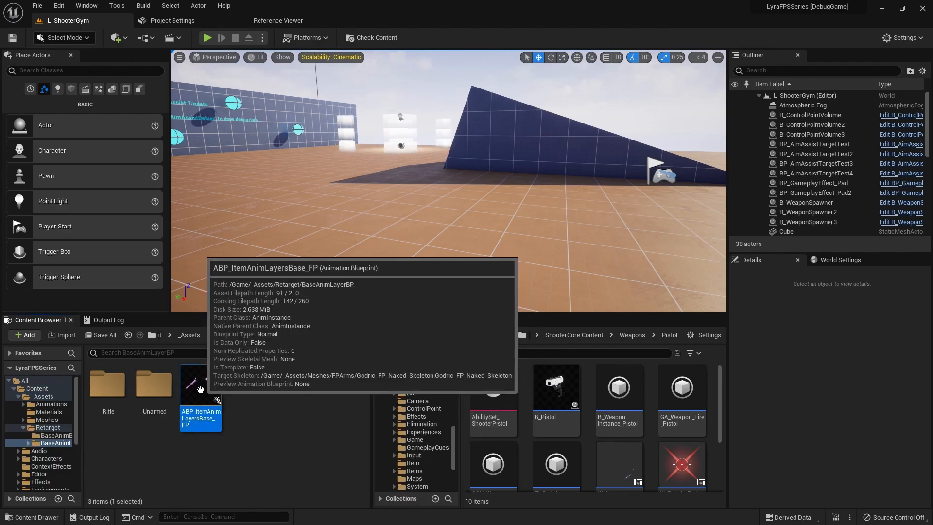
{"action": "mouse_move", "coordinate": [221, 133]}
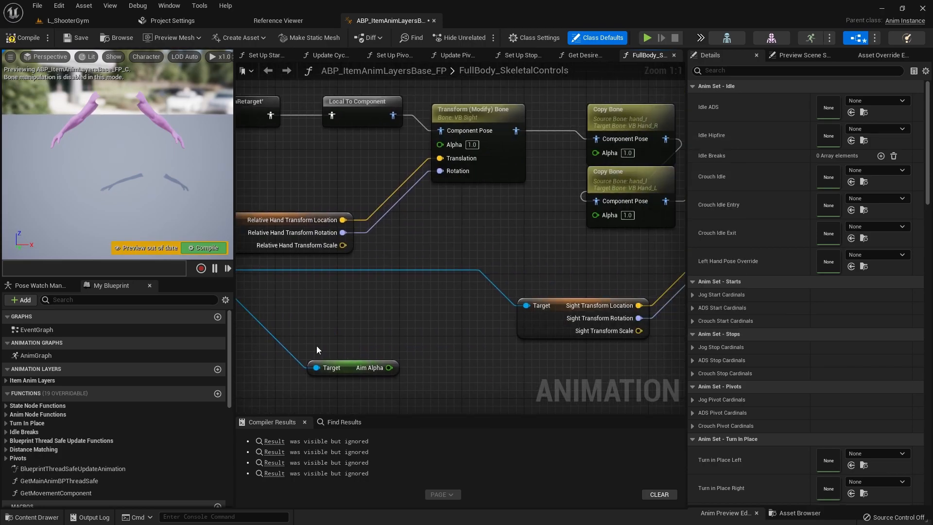
{"action": "left_click", "coordinate": [353, 368]}
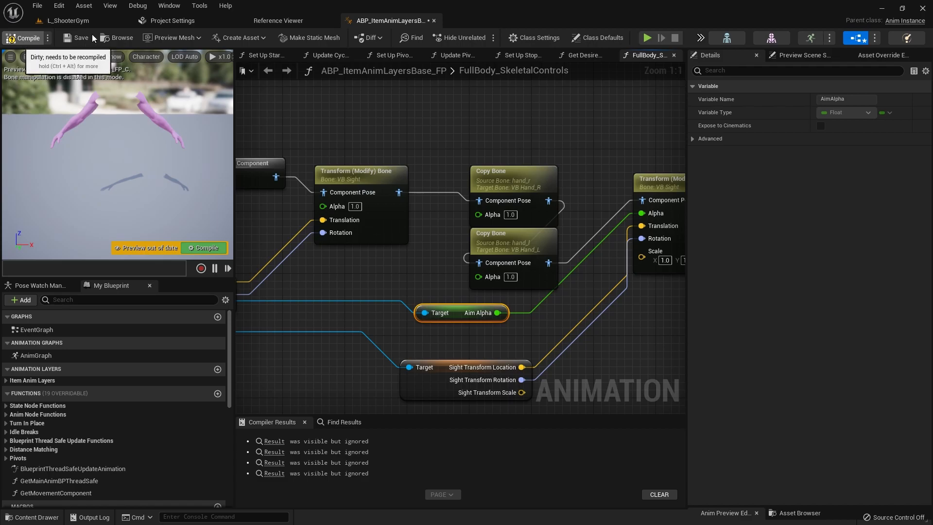
{"action": "left_click", "coordinate": [63, 20]}
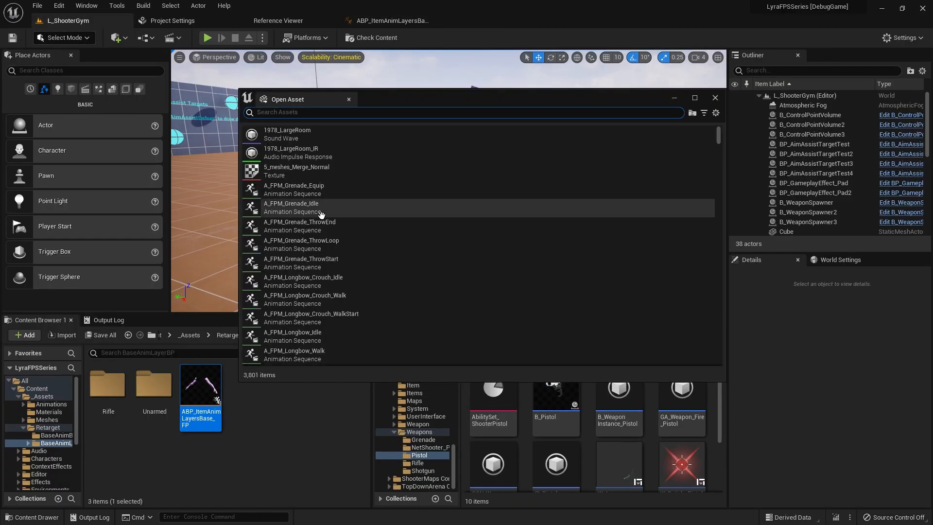
Step: Search project assets for 'GA' and open the GA_ADS ability blueprint
{"action": "left_click", "coordinate": [715, 97]}
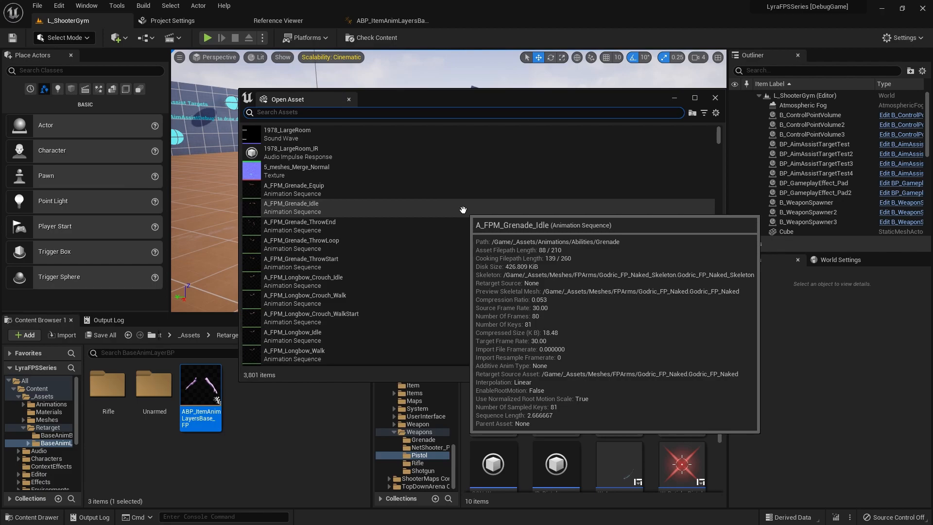
{"action": "type", "text": "GA_Ads"}
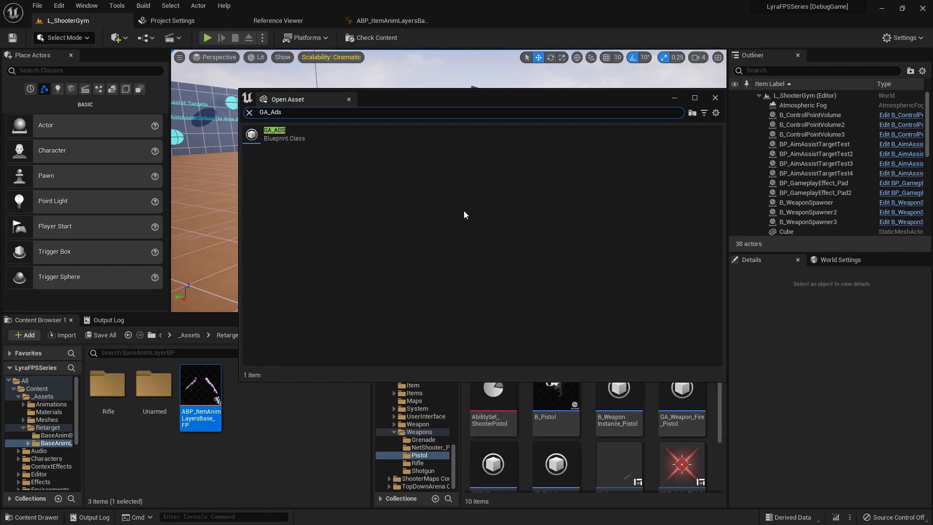
{"action": "left_click", "coordinate": [285, 134]}
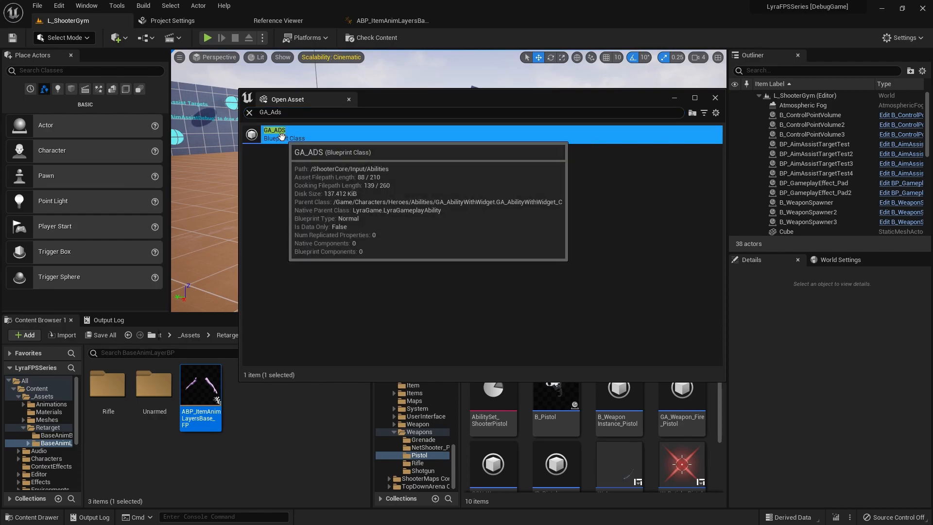
{"action": "double_click", "coordinate": [274, 134]}
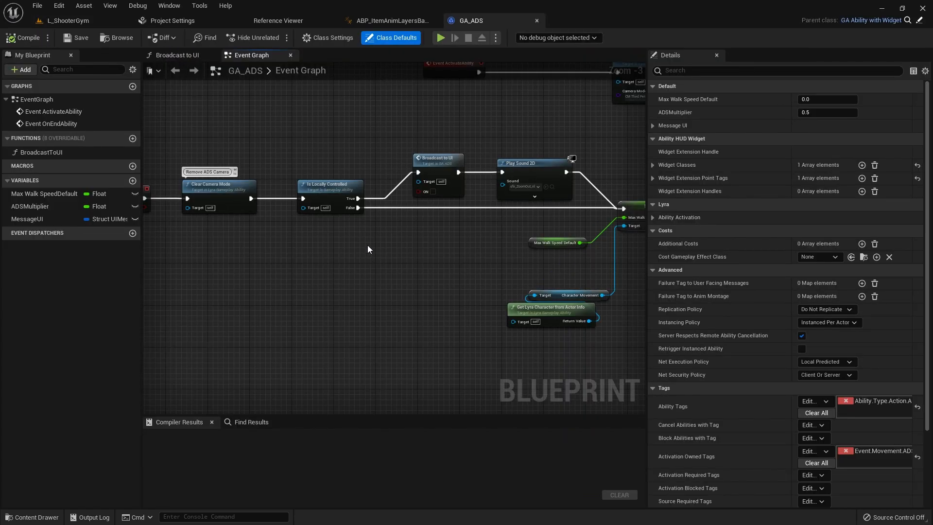
Step: Review Set Camera Mode and browse to CM_ThirdPersonADS in the content browser
{"action": "scroll", "scroll_direction": "down", "scroll_amount": 3}
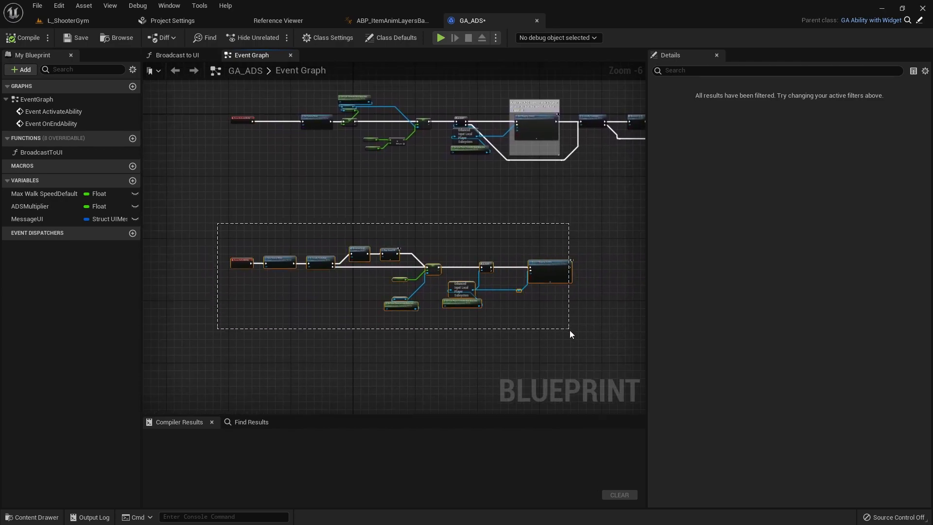
{"action": "mouse_move", "coordinate": [545, 263]}
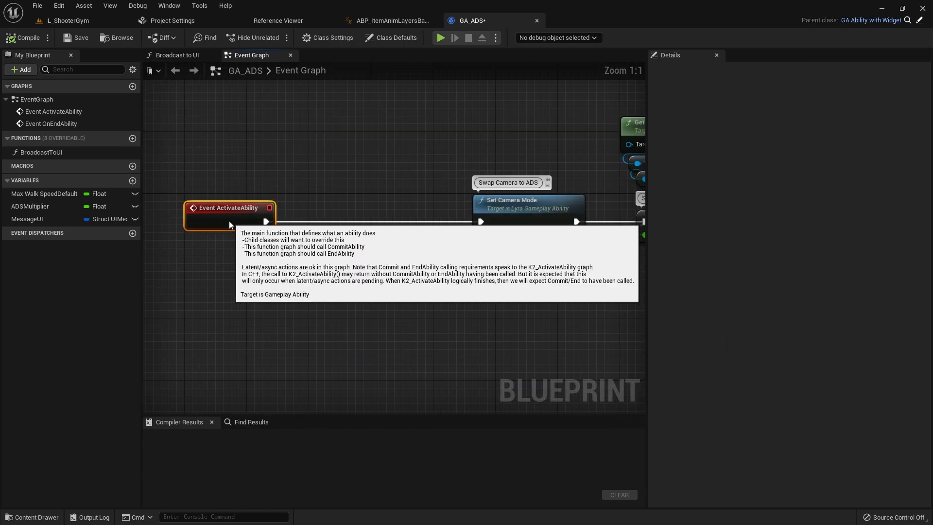
{"action": "scroll", "scroll_direction": "down", "scroll_amount": 3}
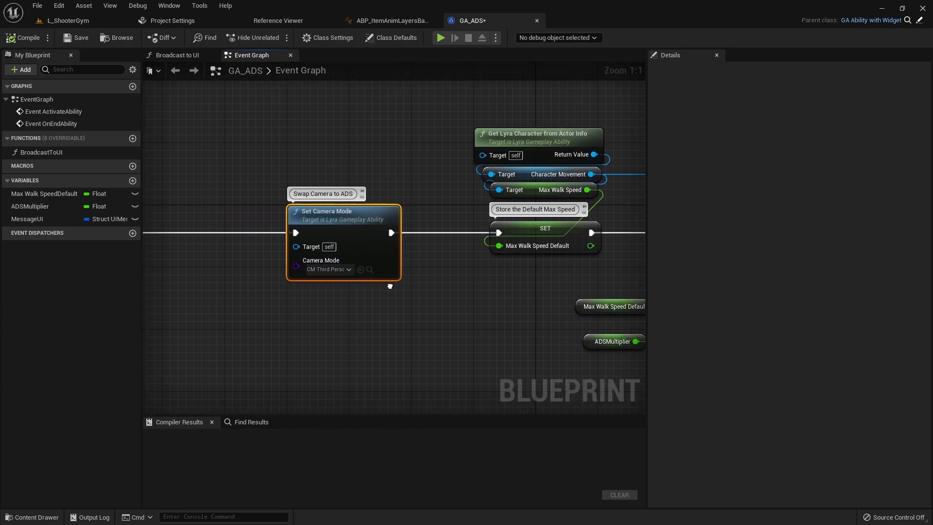
{"action": "scroll", "scroll_direction": "down", "scroll_amount": 3}
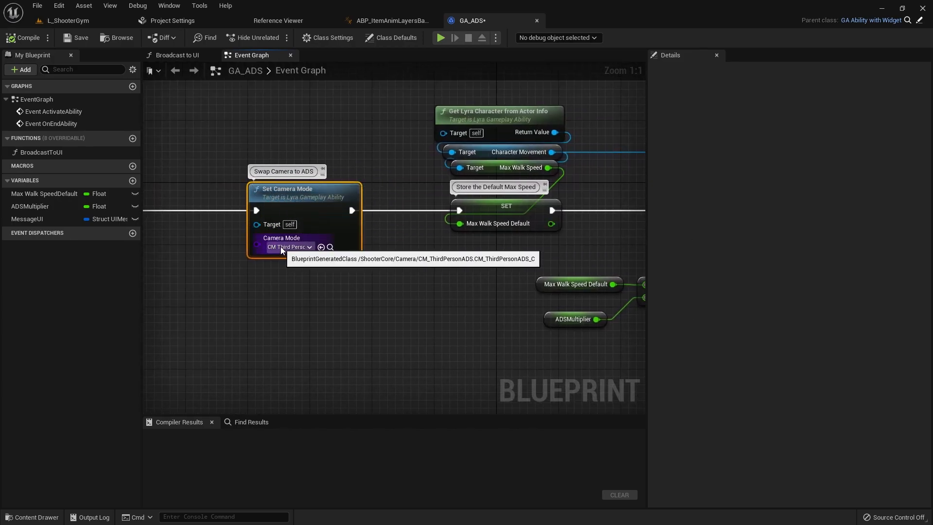
{"action": "mouse_move", "coordinate": [331, 247]}
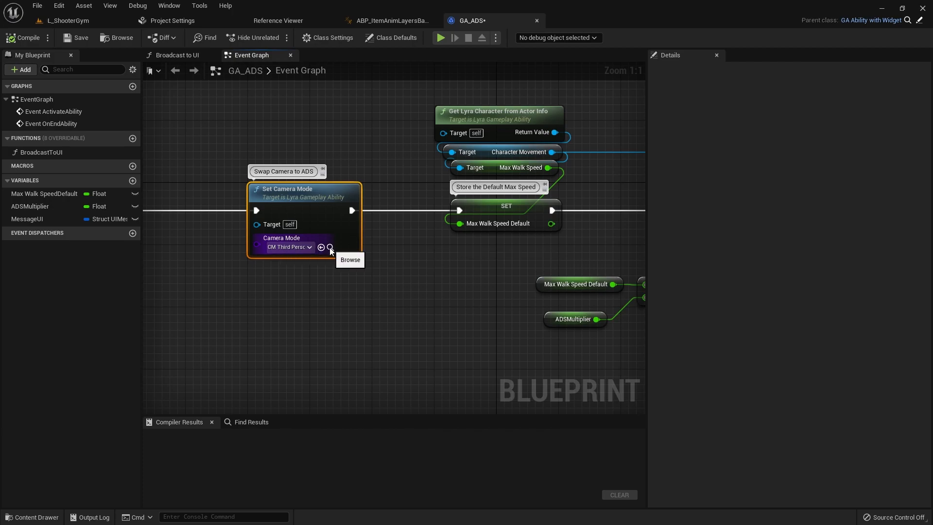
{"action": "left_click", "coordinate": [330, 247]}
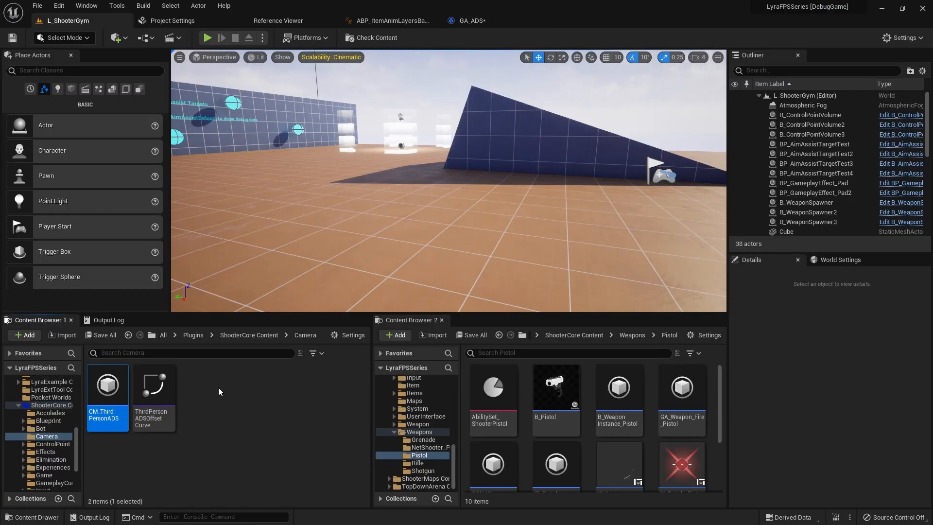
Step: Open the ThirdPersonADSOffsetCurve asset from the Camera folder
{"action": "left_click", "coordinate": [154, 391]}
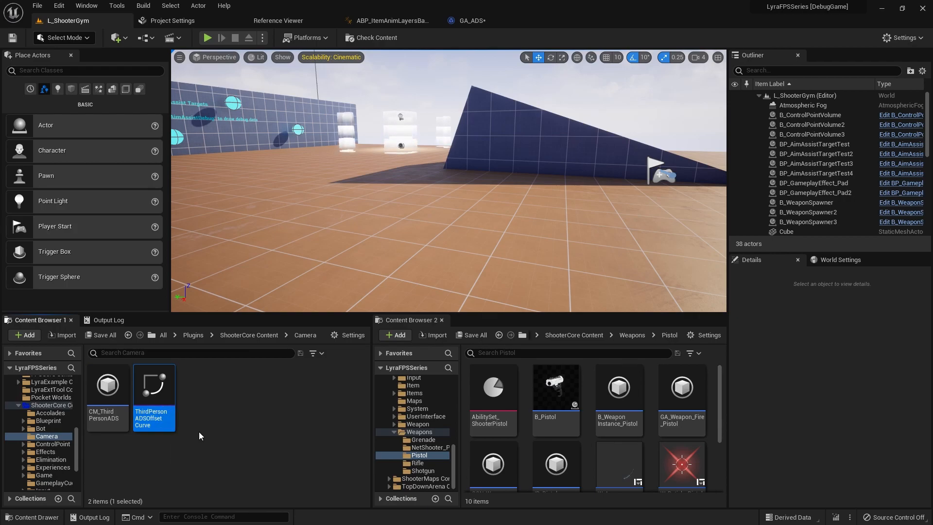
{"action": "double_click", "coordinate": [154, 386]}
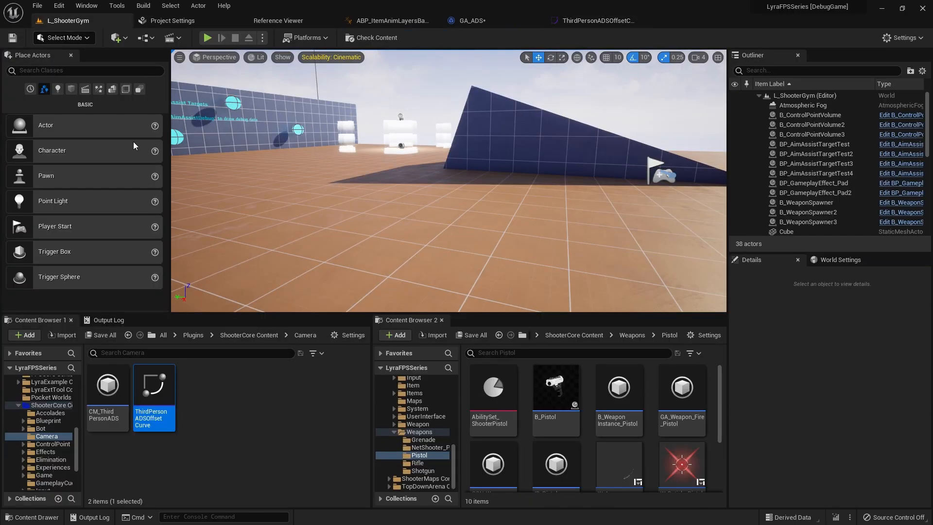
{"action": "left_click", "coordinate": [468, 21]}
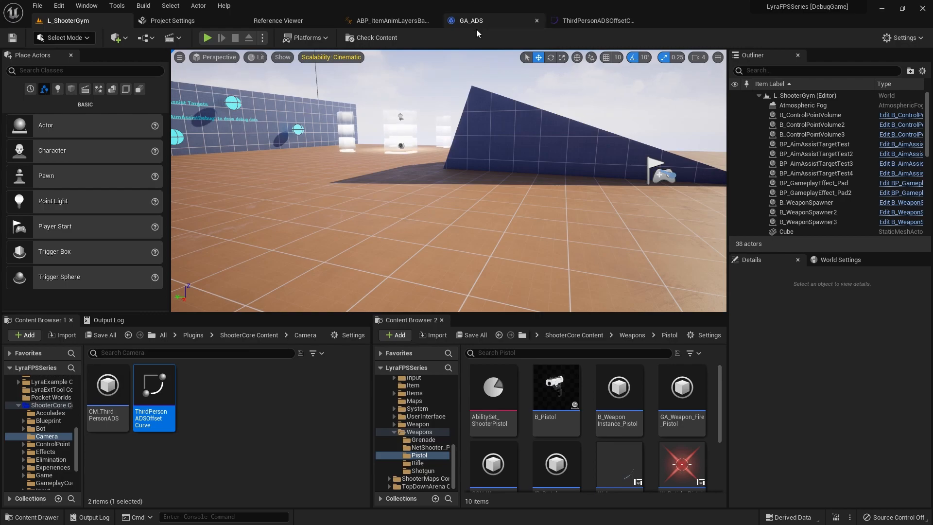
Step: Return to GA_ADS, clear the selection, and pan to the Is Locally Controlled branch
{"action": "left_click", "coordinate": [471, 21]}
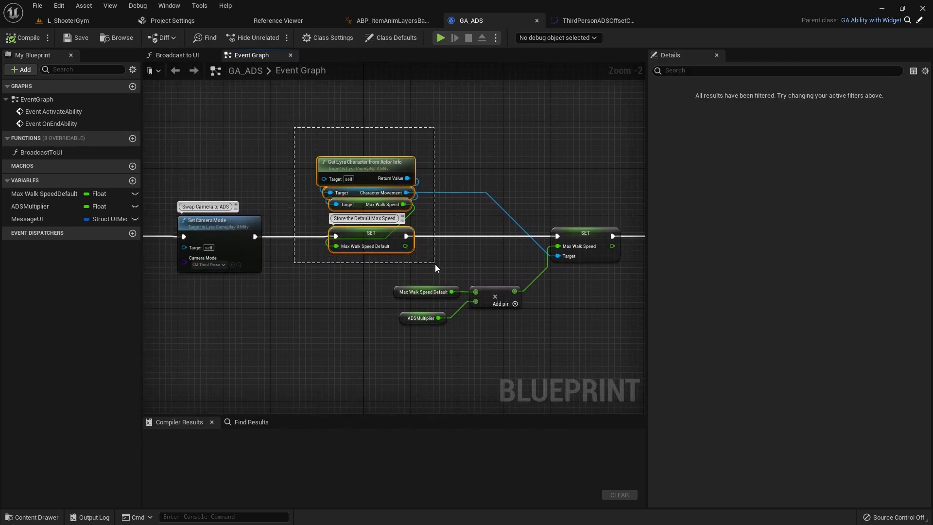
{"action": "left_click", "coordinate": [308, 147]}
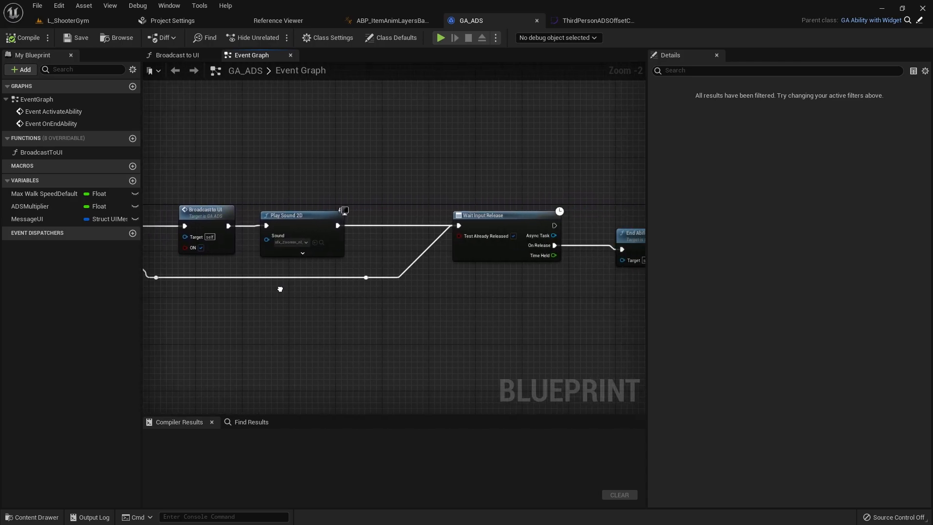
{"action": "left_click_drag", "start_coordinate": [280, 289], "coordinate": [309, 278]}
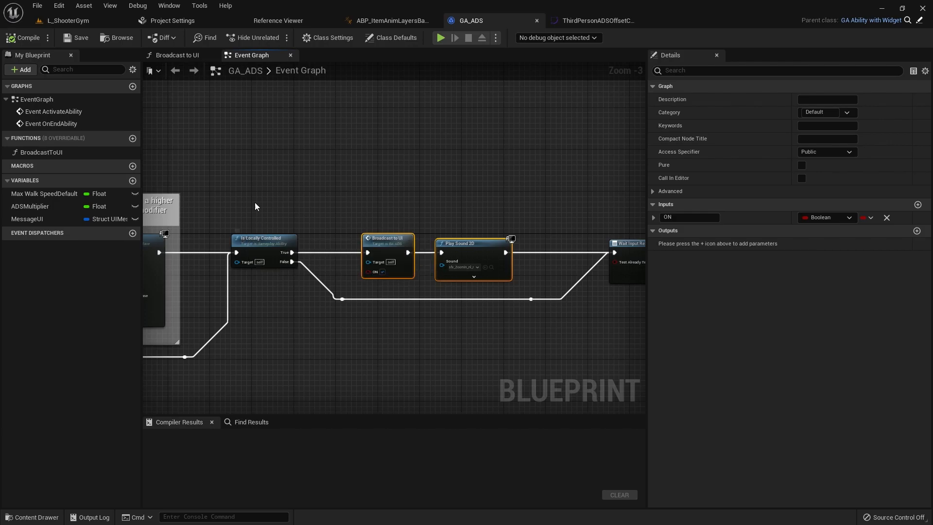
{"action": "mouse_move", "coordinate": [232, 177]}
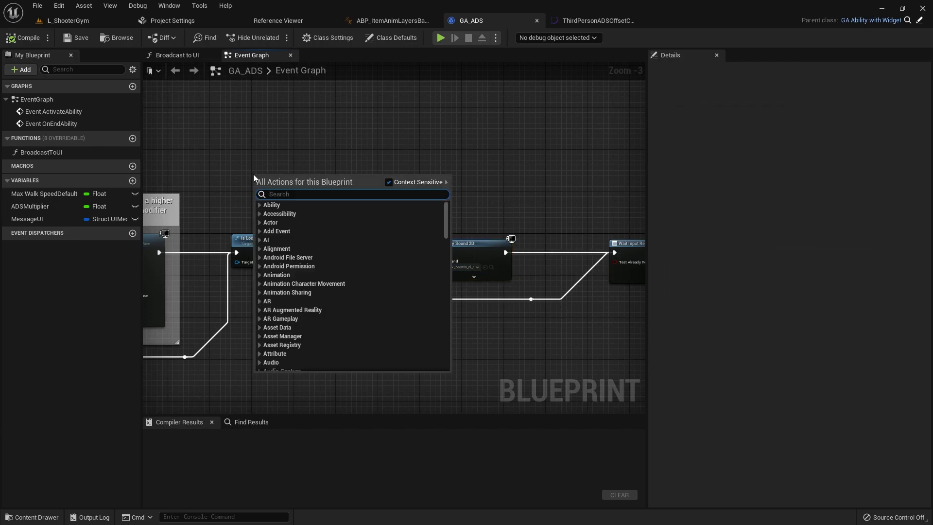
Step: Add Get Lyra Character from Actor Info, its First Person Mesh, and Get Anim Instance
{"action": "type", "text": "getlyra"}
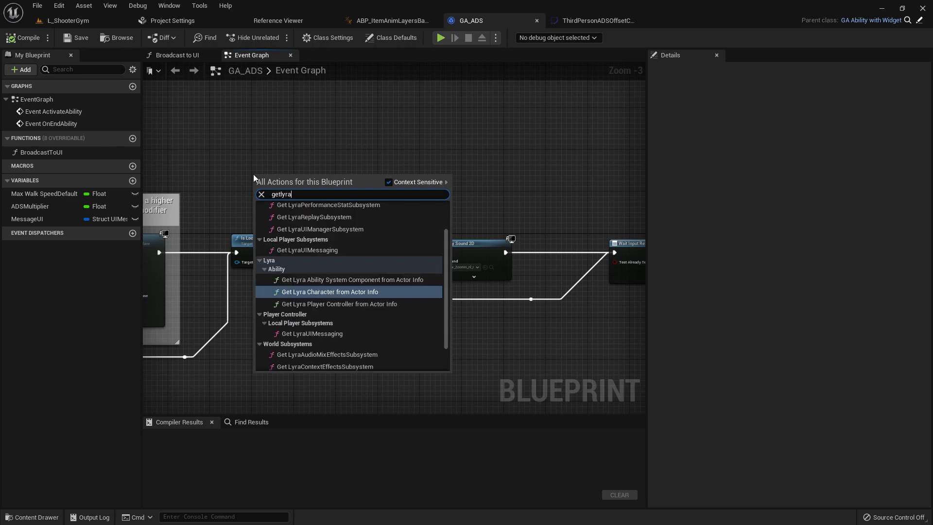
{"action": "left_click", "coordinate": [330, 291]}
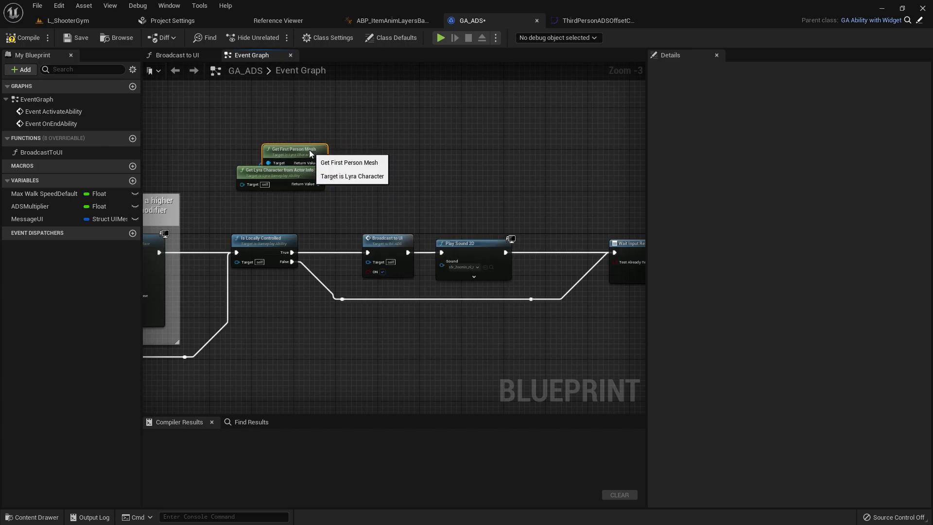
{"action": "left_click_drag", "start_coordinate": [310, 157], "coordinate": [358, 153]}
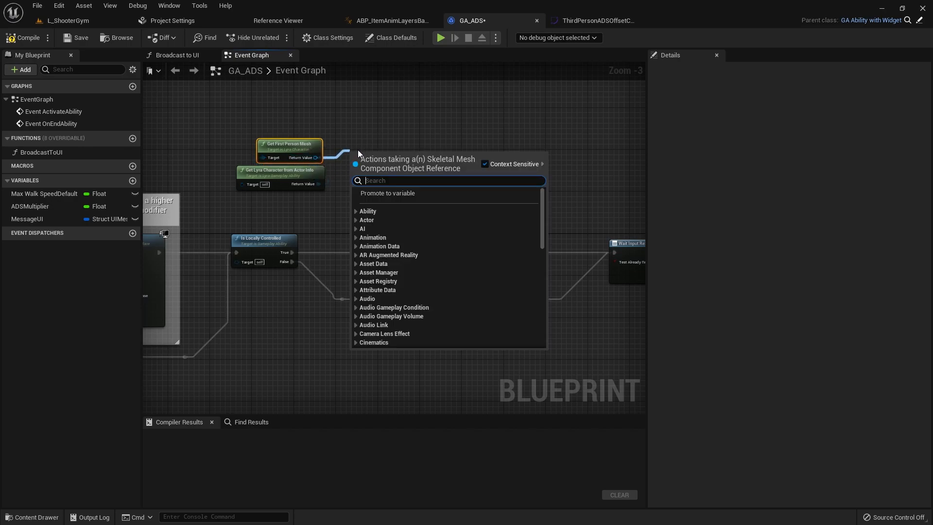
{"action": "type", "text": "getani"}
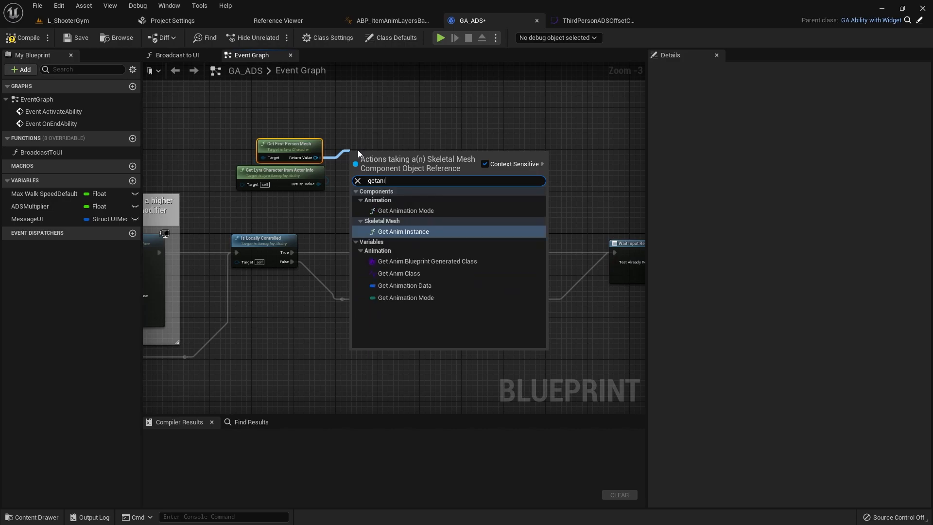
{"action": "left_click", "coordinate": [403, 231]}
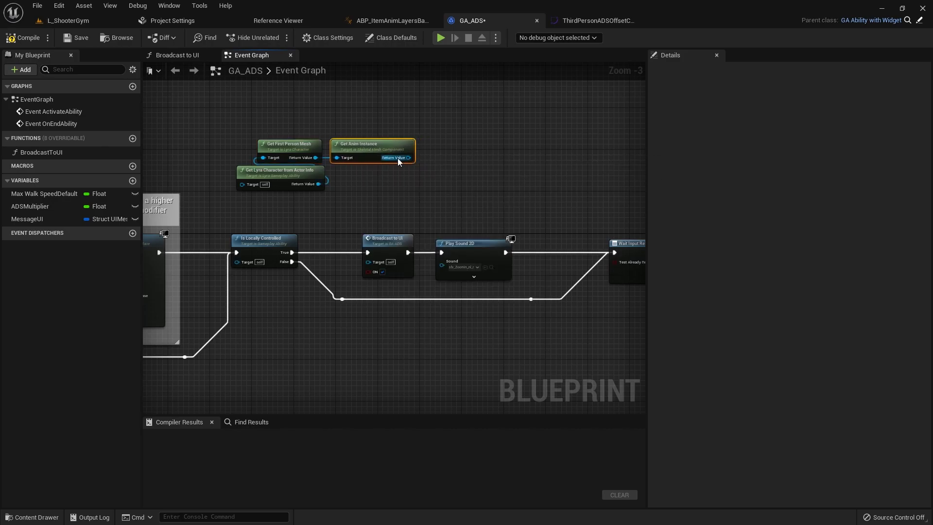
Step: Cast the anim instance to LyraAnimInstance and tidy the node layout
{"action": "left_click_drag", "start_coordinate": [408, 157], "coordinate": [453, 134]}
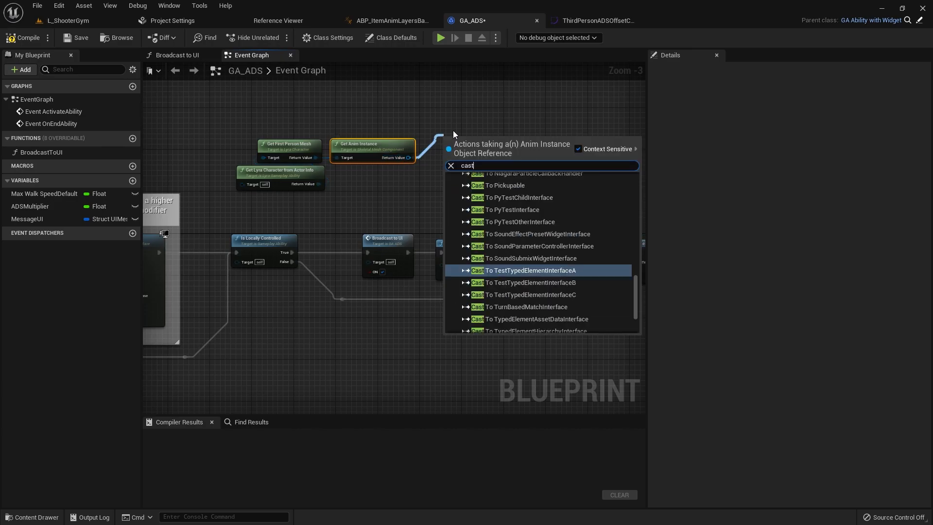
{"action": "left_click", "coordinate": [513, 270]}
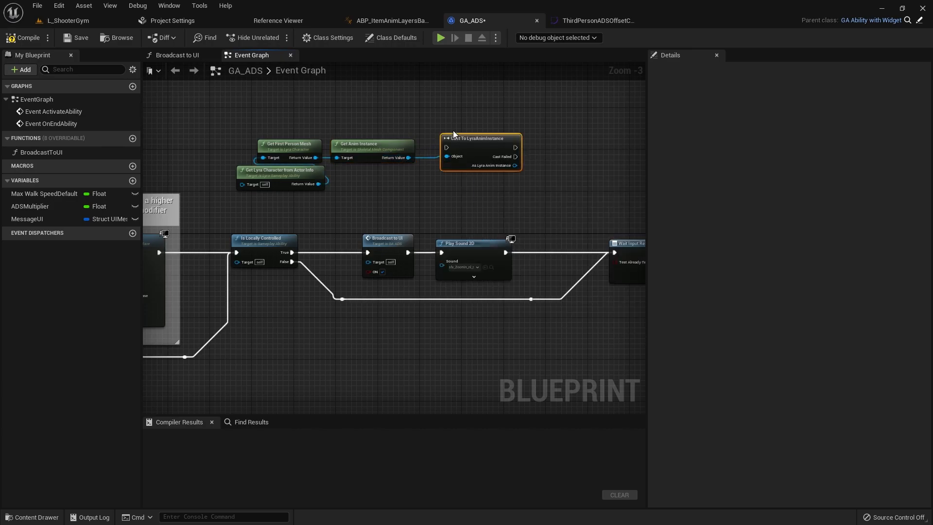
{"action": "mouse_move", "coordinate": [481, 142]}
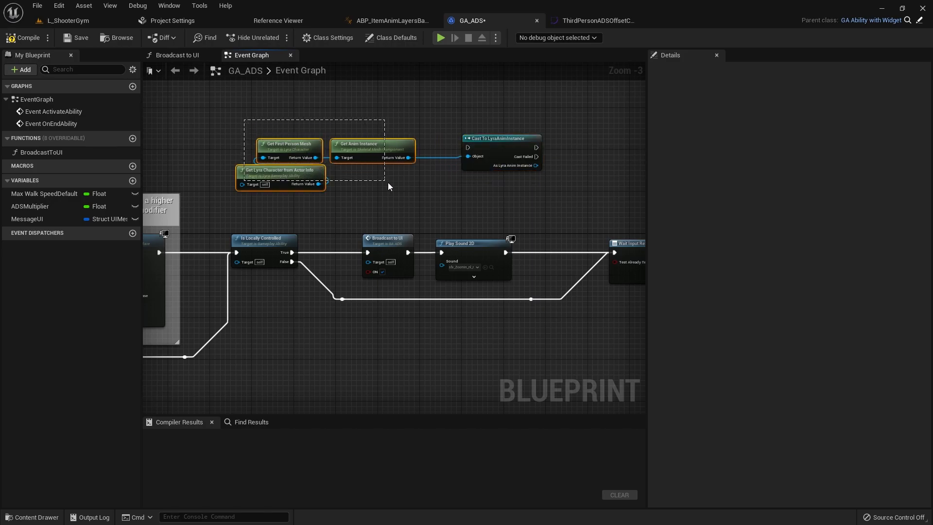
{"action": "left_click", "coordinate": [341, 195]}
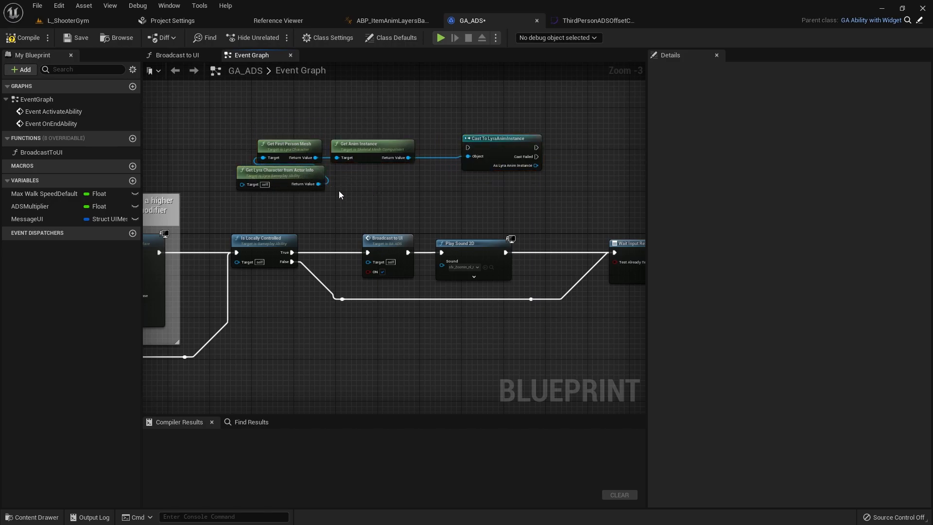
{"action": "mouse_move", "coordinate": [368, 145]}
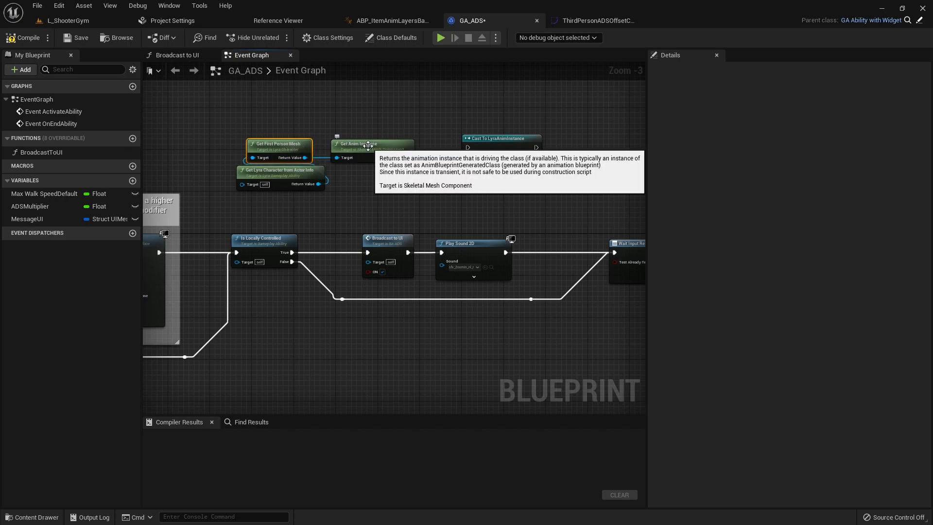
{"action": "mouse_move", "coordinate": [242, 113]}
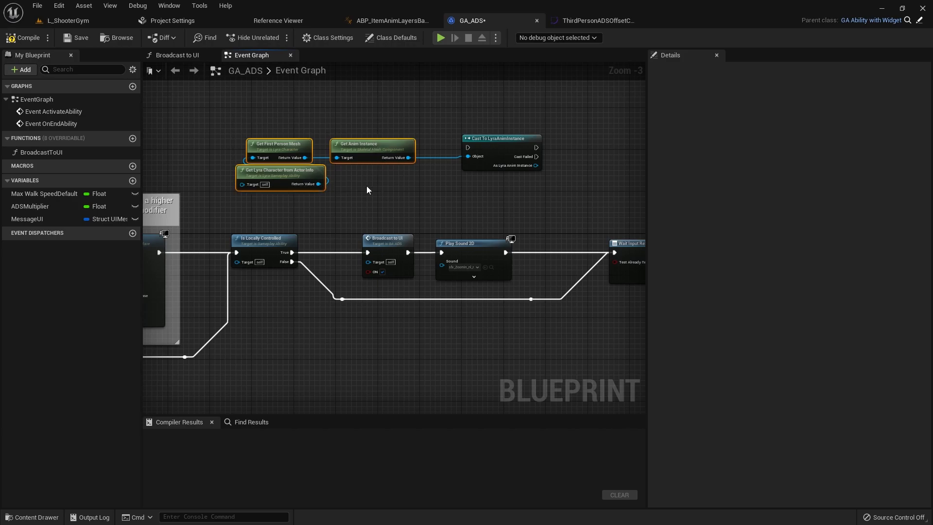
{"action": "mouse_move", "coordinate": [298, 106]}
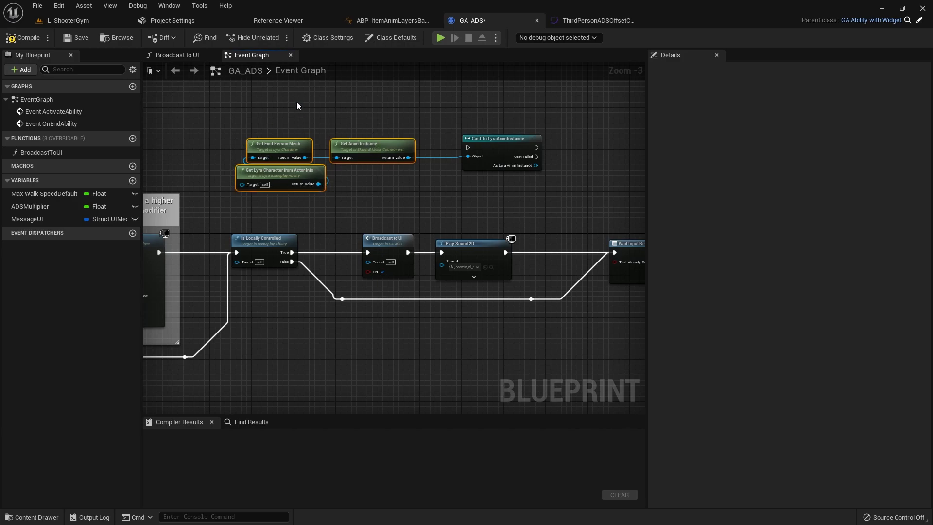
{"action": "left_click", "coordinate": [501, 139]}
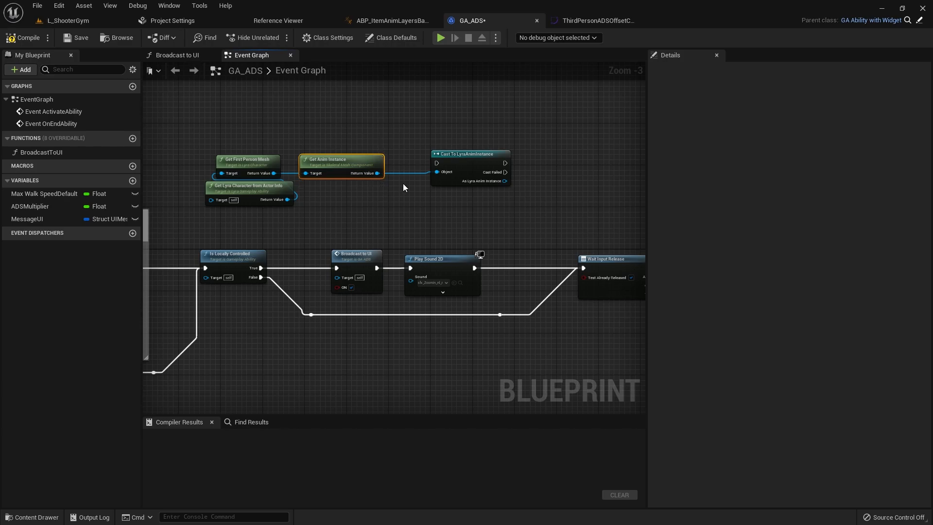
{"action": "mouse_move", "coordinate": [461, 152]}
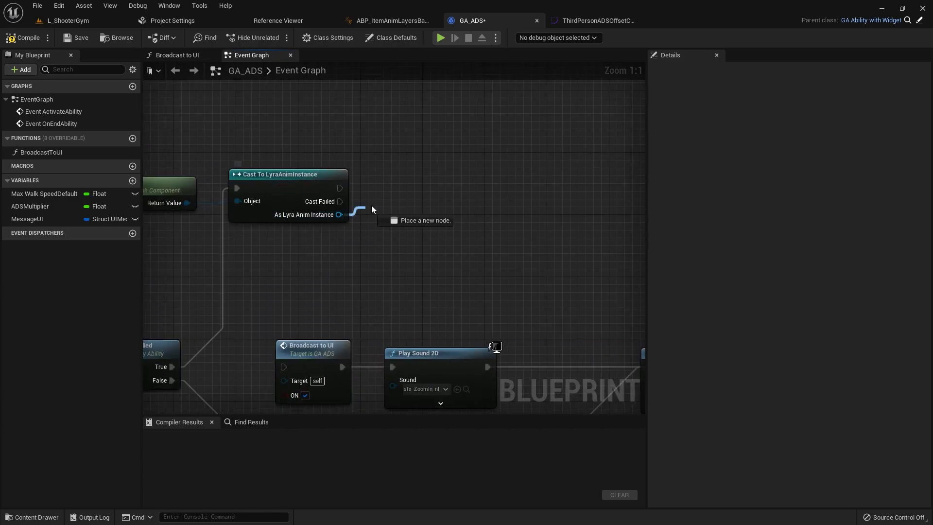
Step: Call Set Is Aiming on the cast result with New Aiming unchecked, then compile GA_ADS
{"action": "left_click_drag", "start_coordinate": [339, 215], "coordinate": [394, 207]}
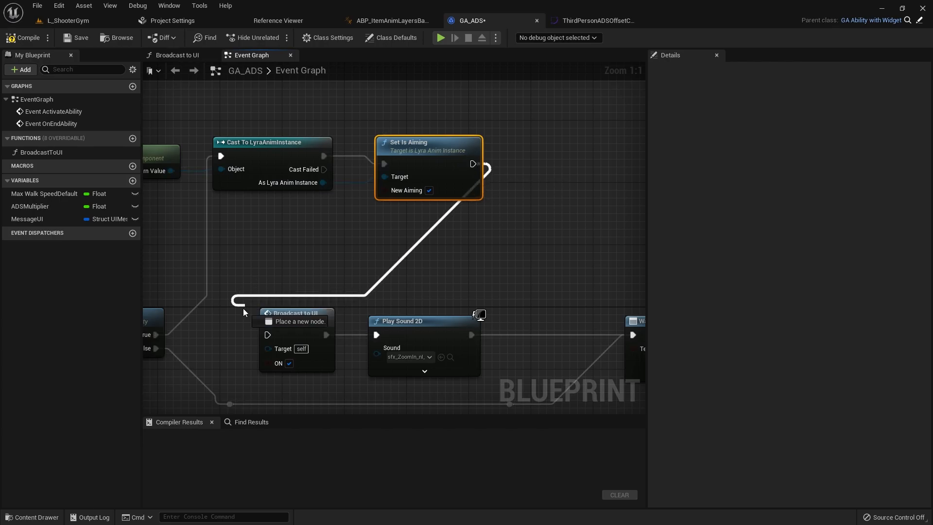
{"action": "scroll", "scroll_direction": "down", "scroll_amount": 3}
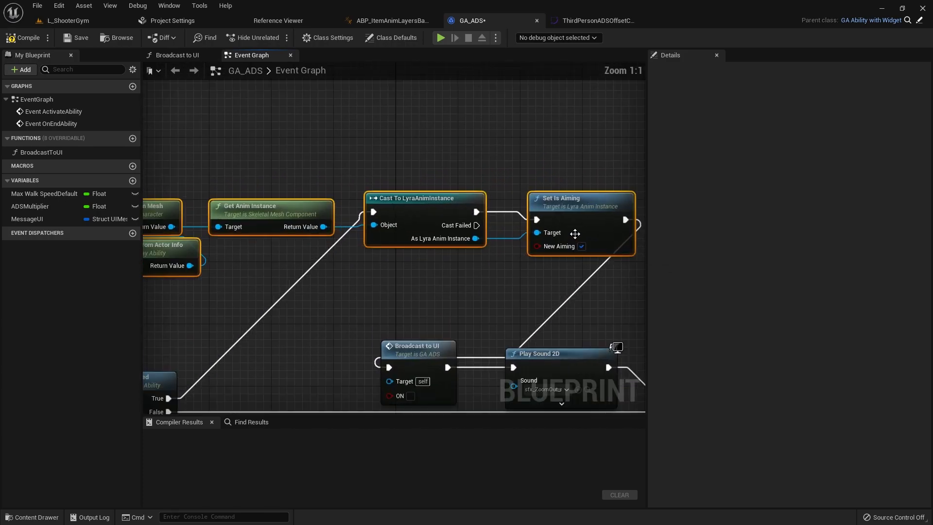
{"action": "left_click", "coordinate": [581, 246]}
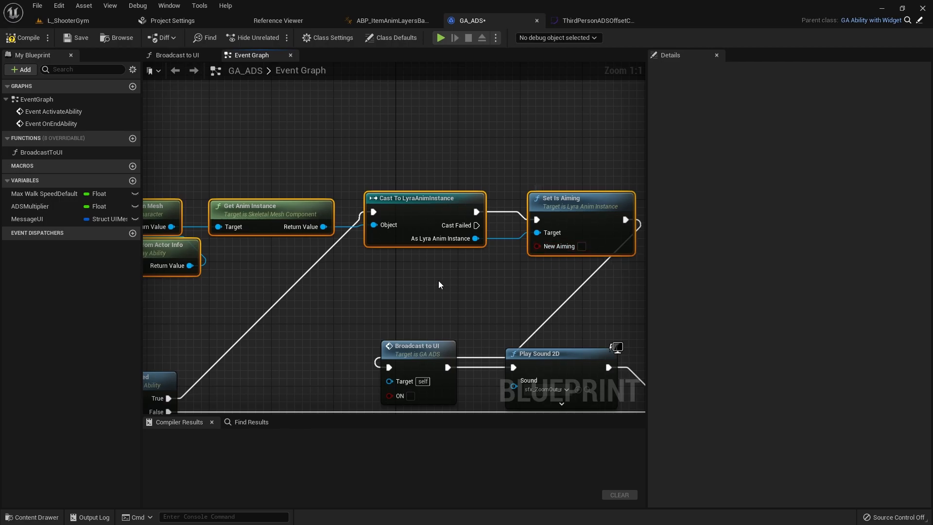
{"action": "left_click", "coordinate": [21, 38]}
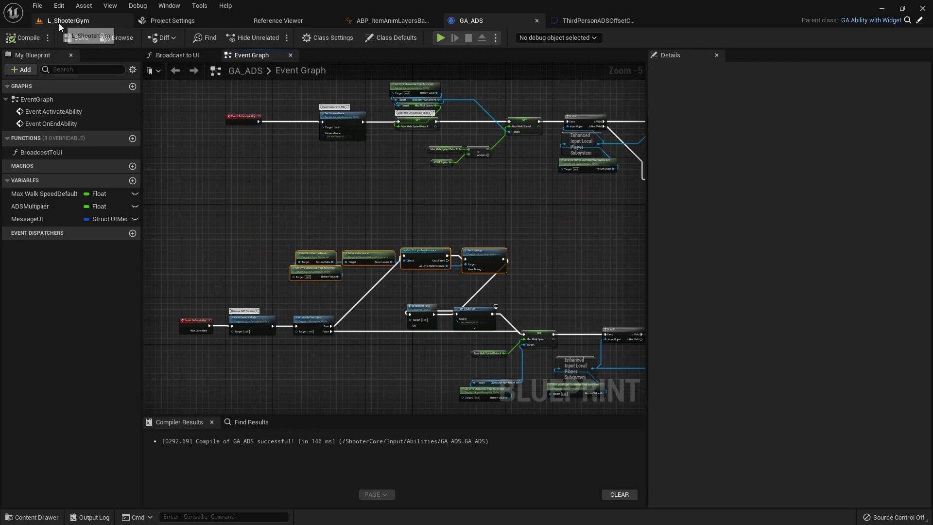
Step: Switch to the L_ShooterGym level and start a play-in-editor session
{"action": "left_click", "coordinate": [66, 20]}
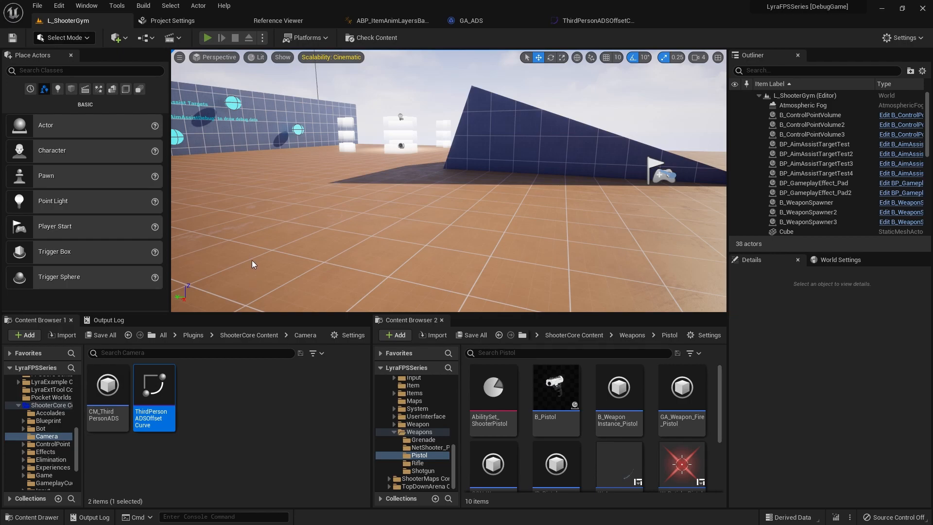
{"action": "left_click", "coordinate": [208, 37]}
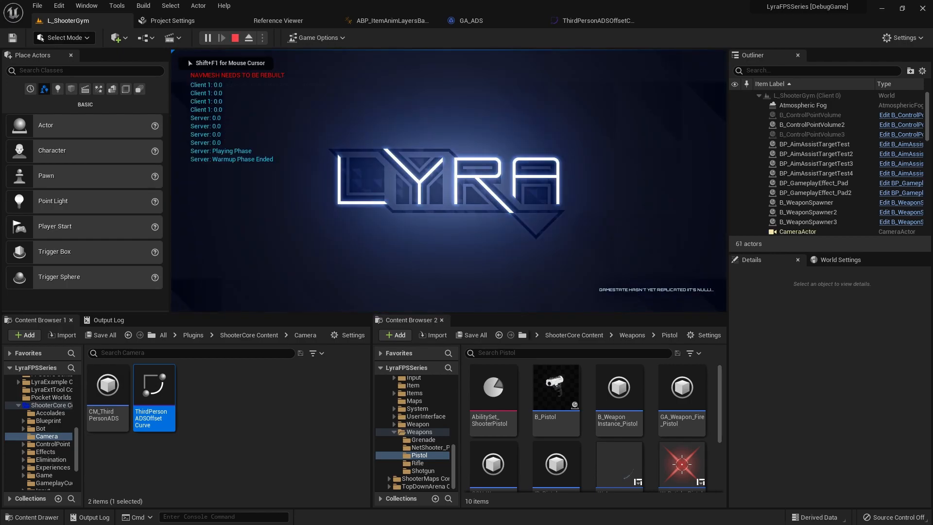